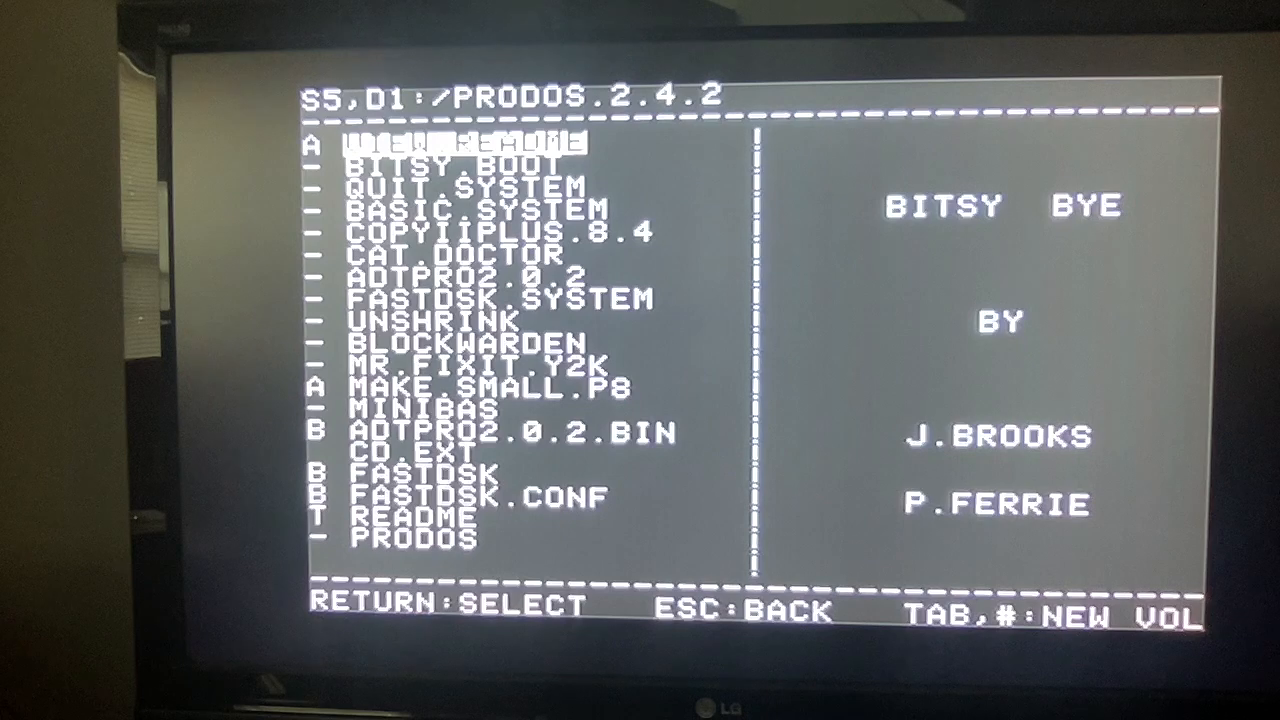
Step: Browse between the PRODOS.2.4.2 and INTBASIC volumes and land on COPYIIPLUS.8.4
key(down)
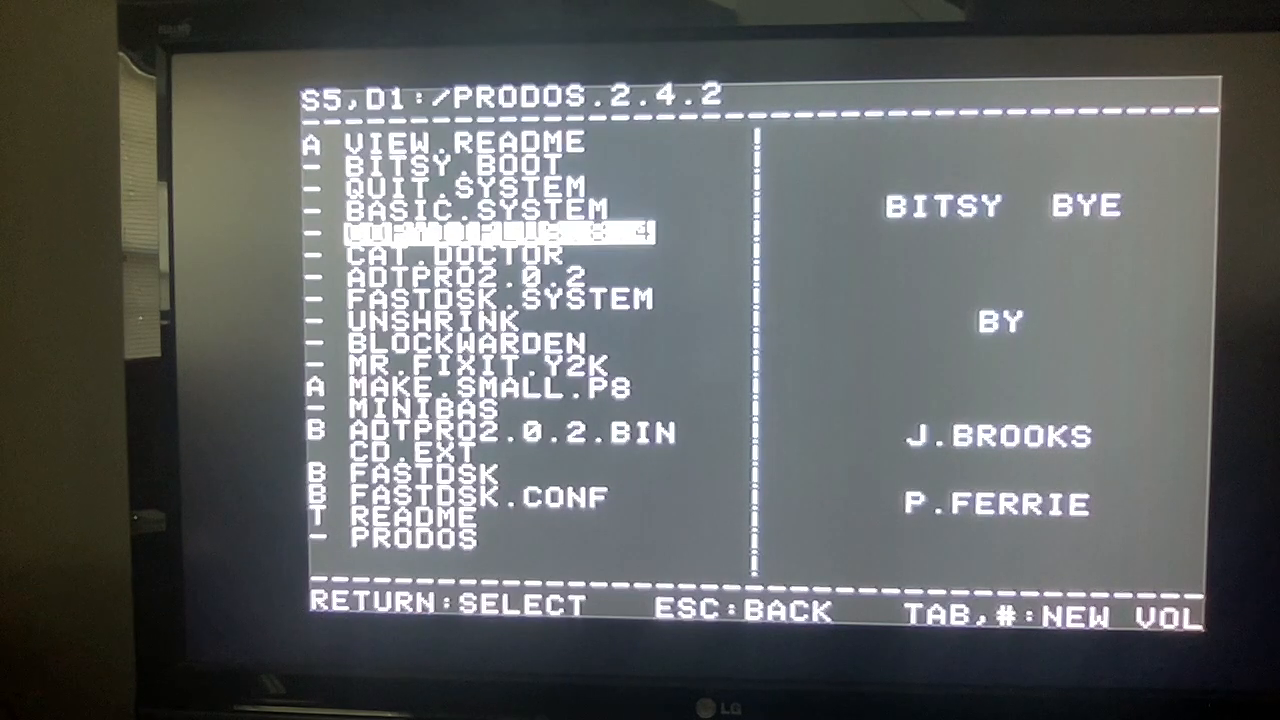
key(tab)
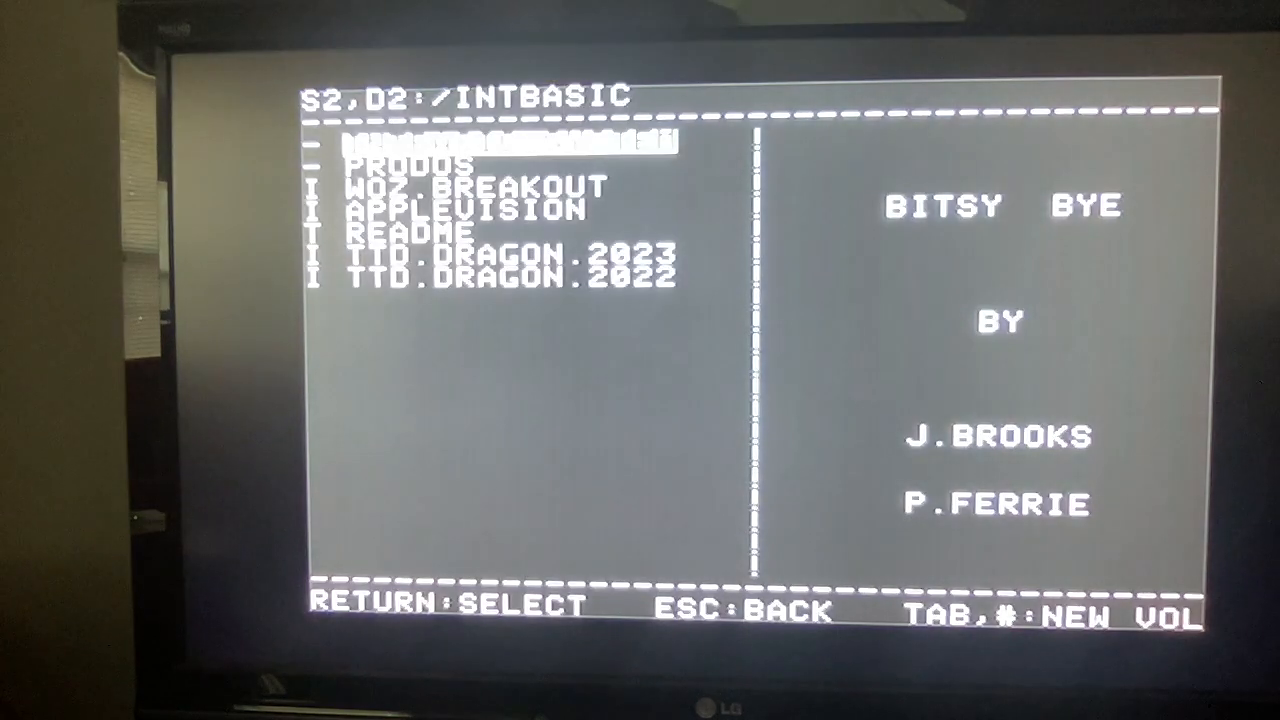
key(tab)
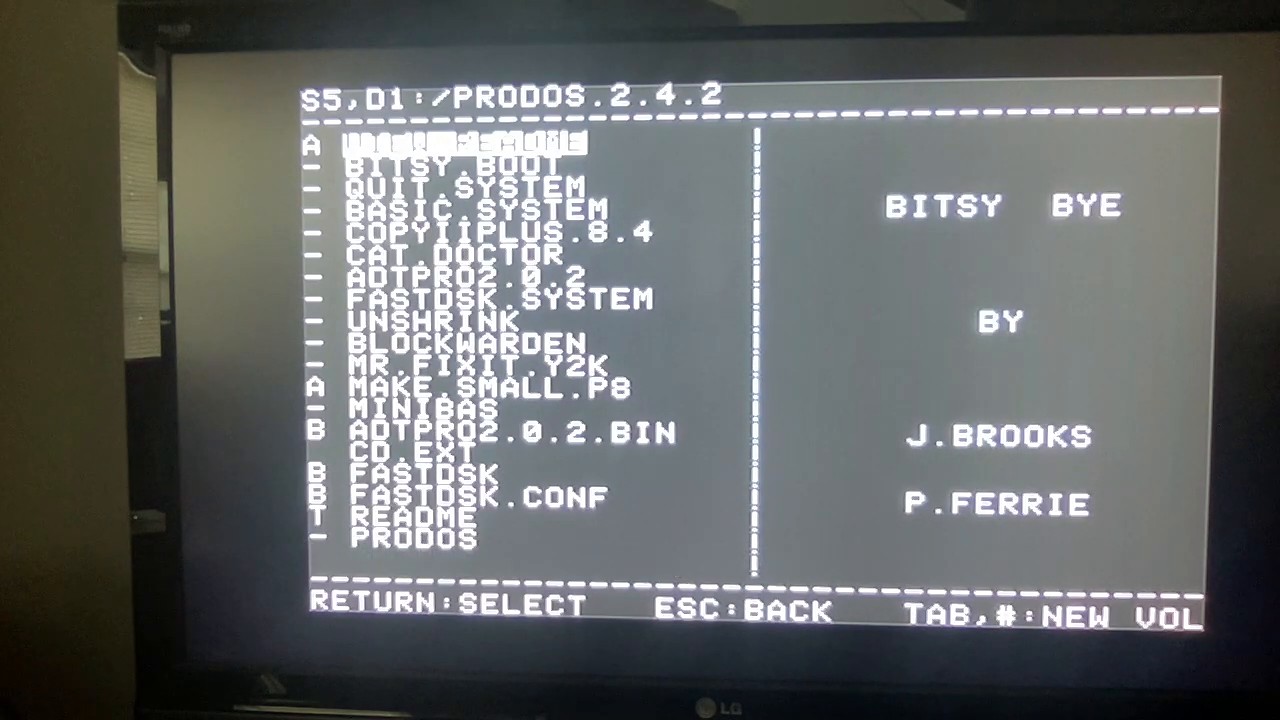
key(tab)
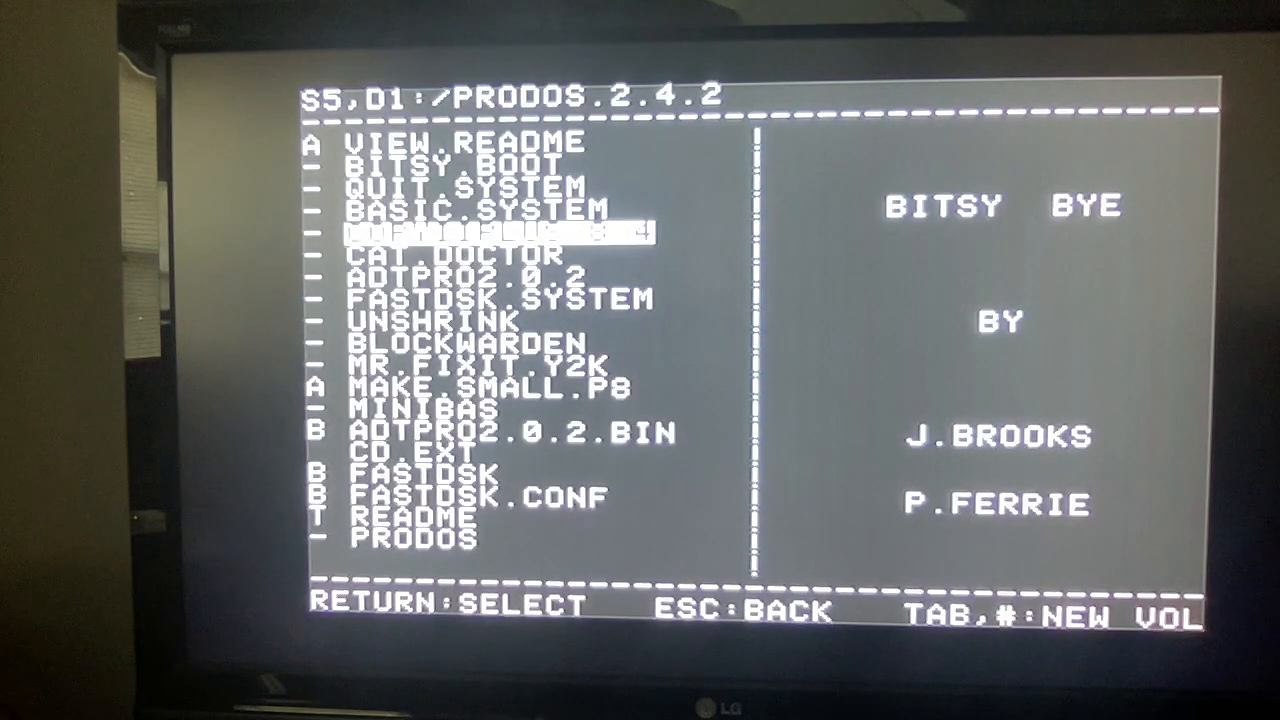
Step: Launch Copy II Plus and back out of Select Device to its main function menu
key(return)
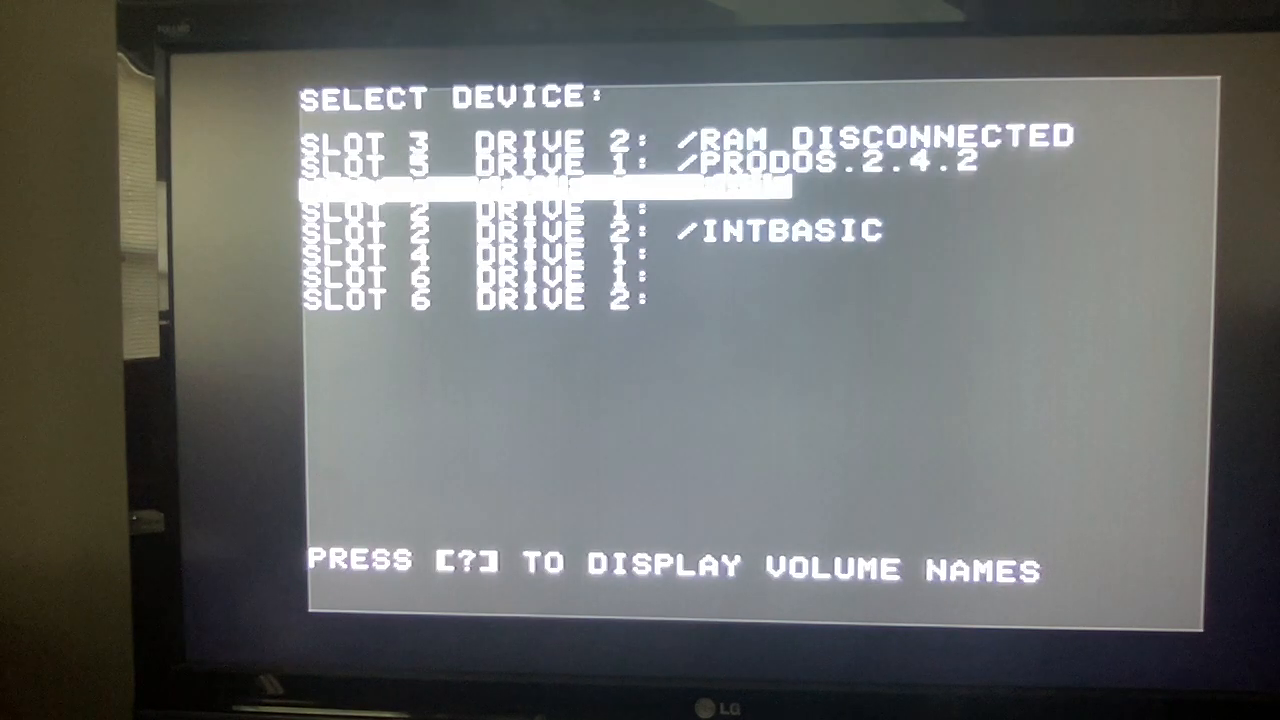
key(down)
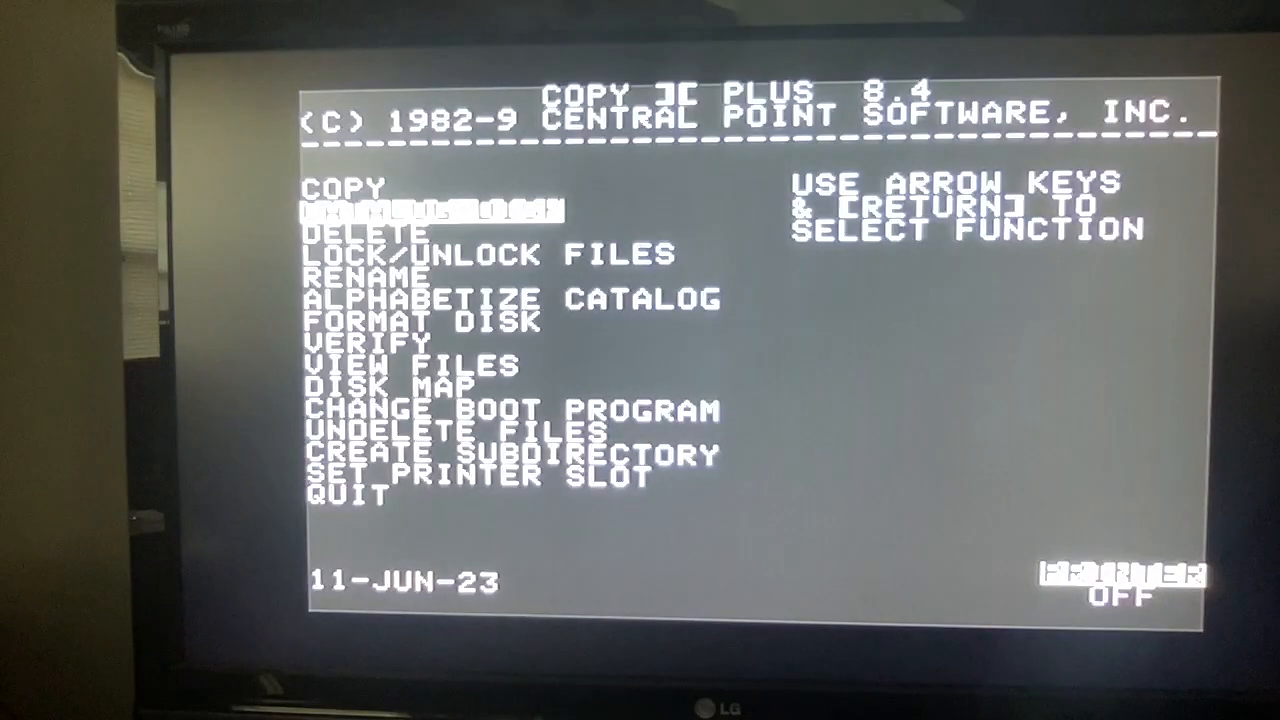
Step: Quit Copy II Plus back to Bitsy Bye's /PRODOS.2.4.2 file list
key(down)
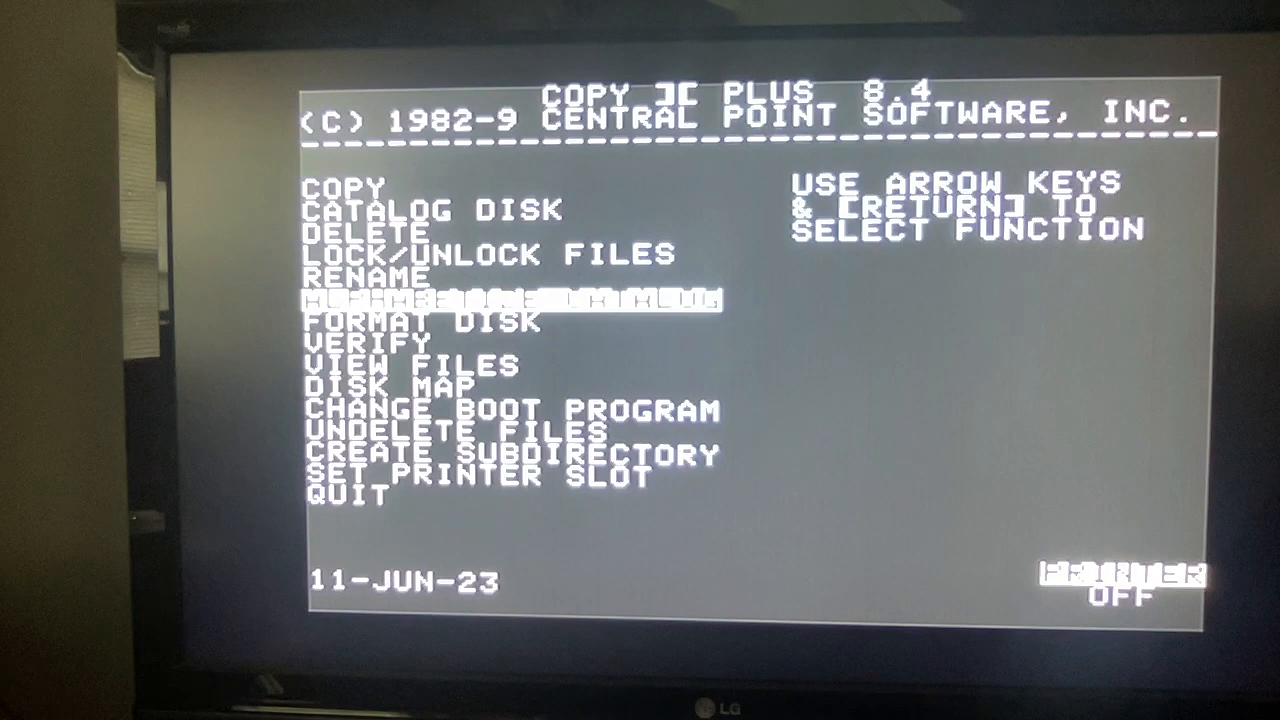
key(up)
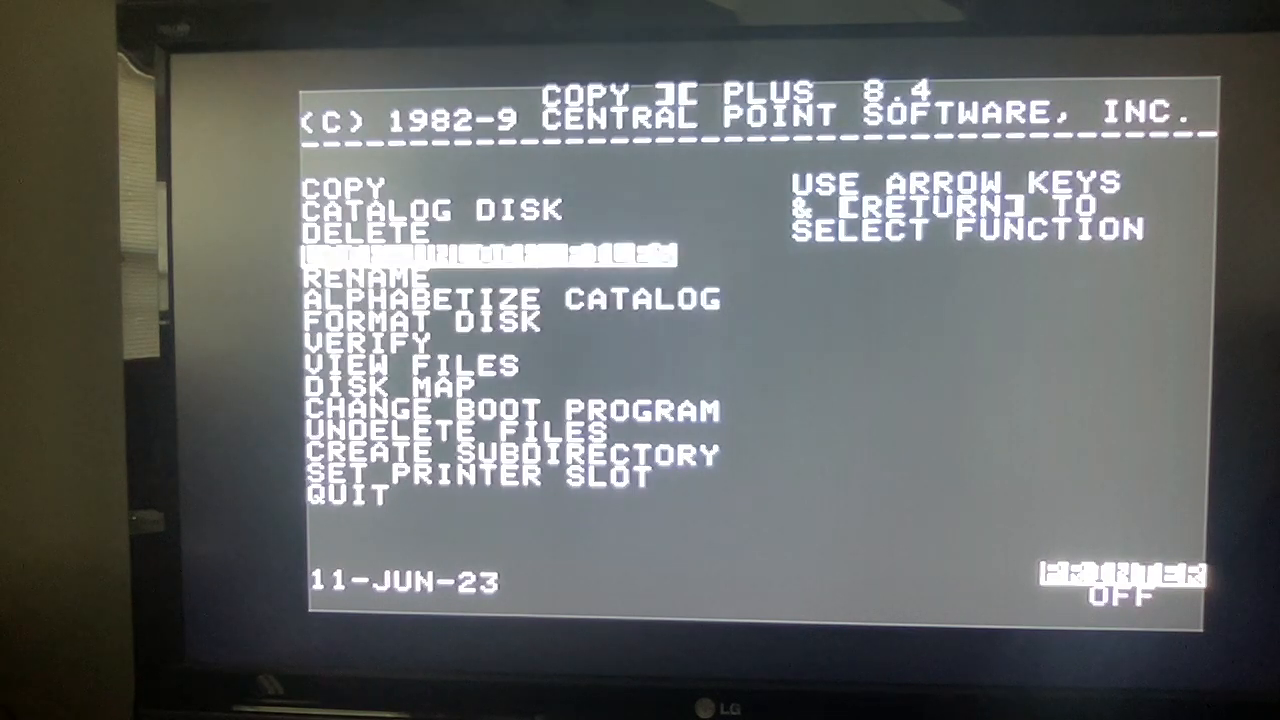
key(return)
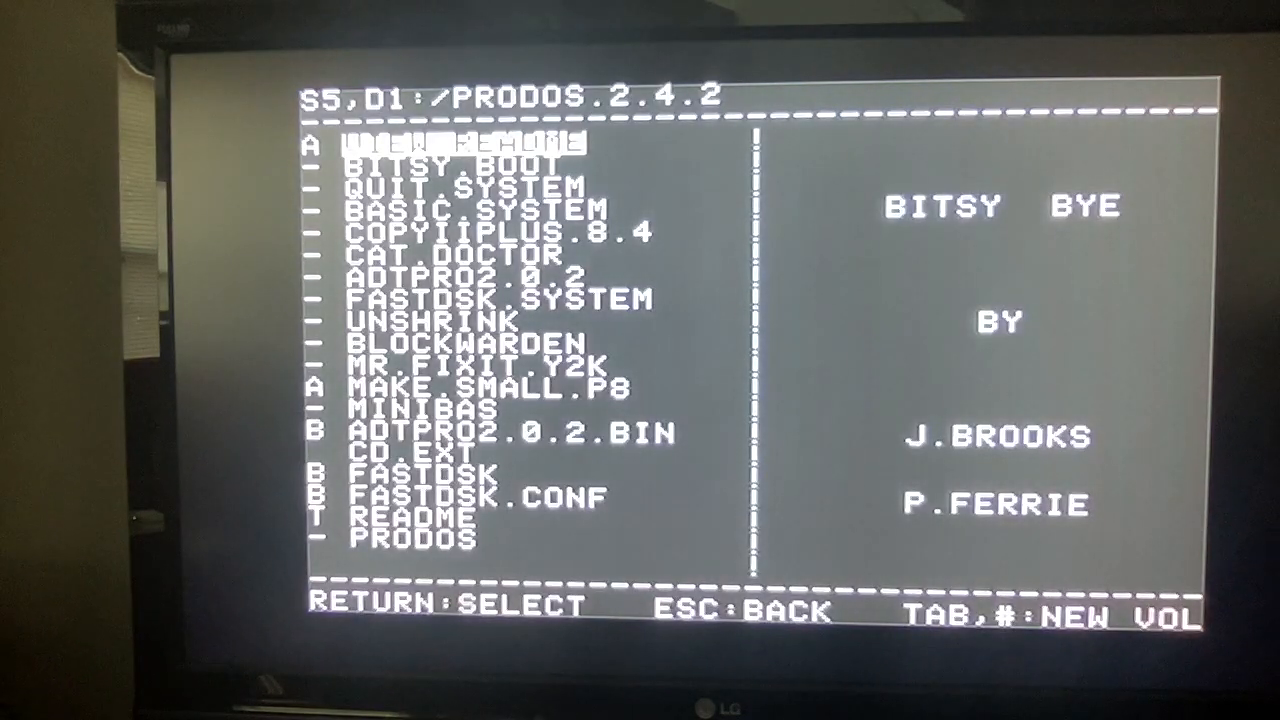
Step: Relaunch COPYIIPLUS.8.4 and reach its Delete Files list for Slot 5 Drive 1
key(down)
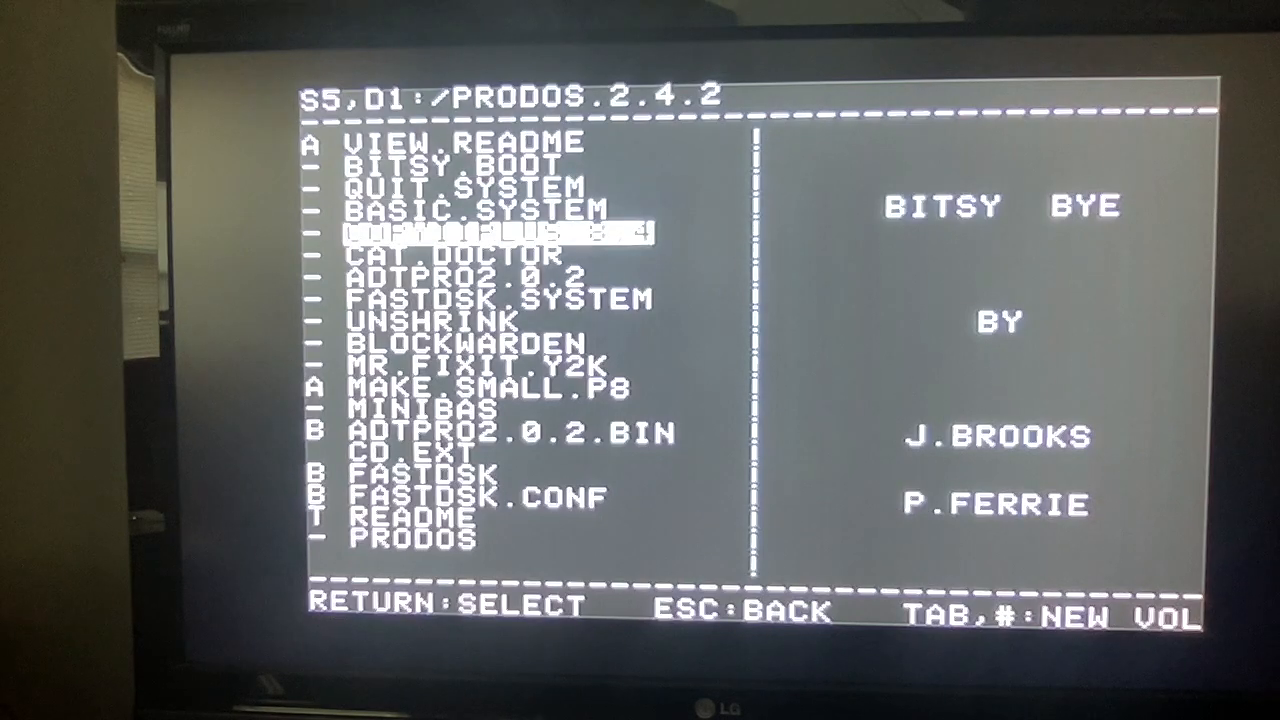
key(Return)
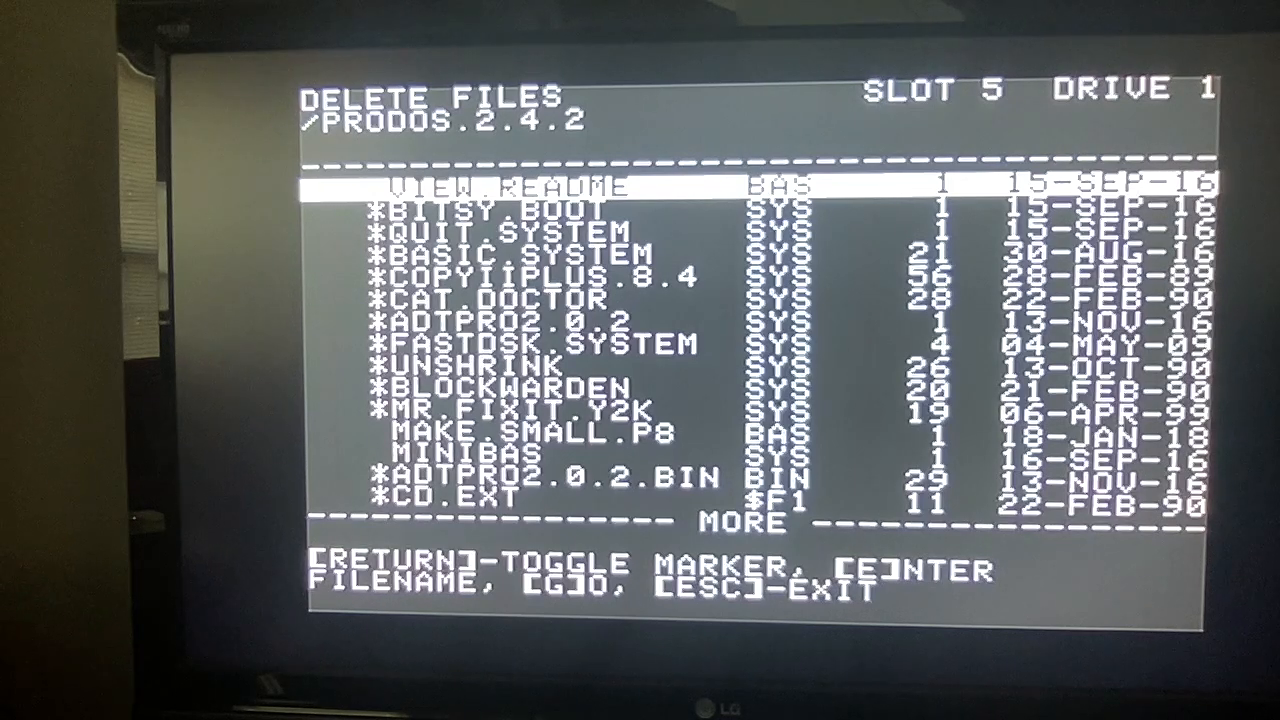
Step: Tag VIEW.README, COPYIIPLUS.8.4, MAKE.SMALL.P8, ADTPRO2.0.2.BIN, CD.EXT, FASTDSK and FASTDSK.CONF, keeping the system files
key(Down)
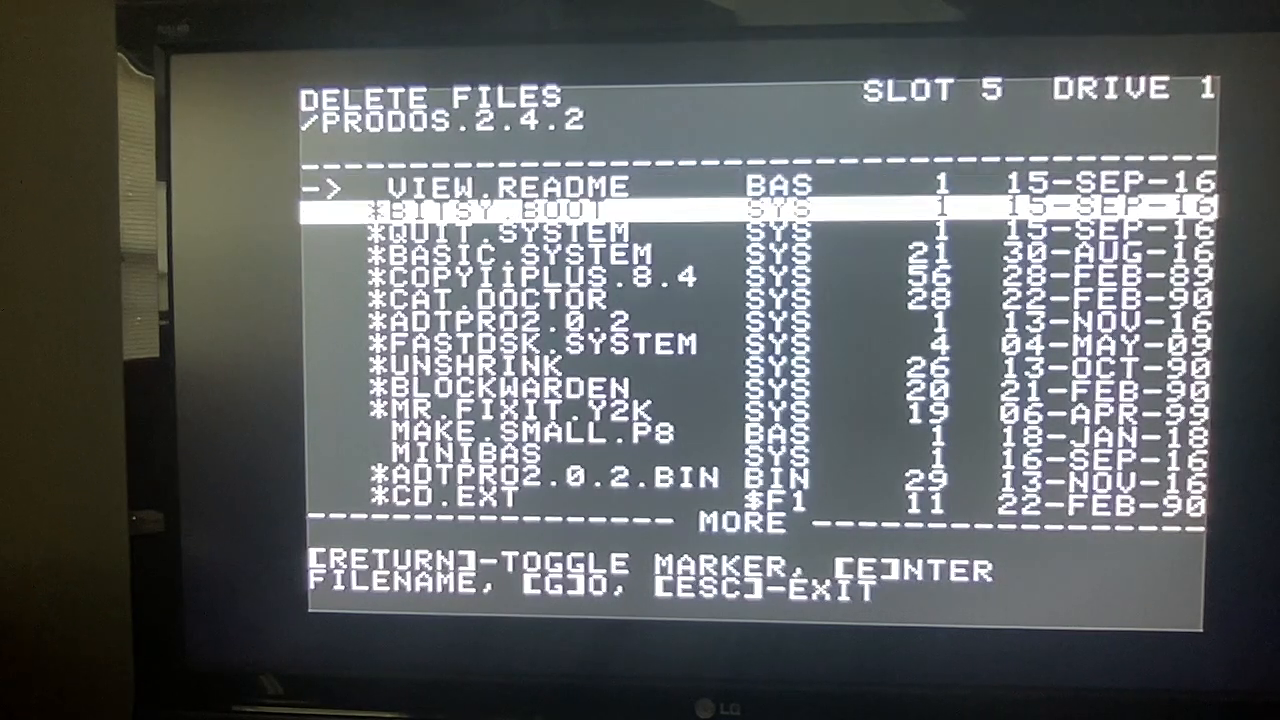
key(down)
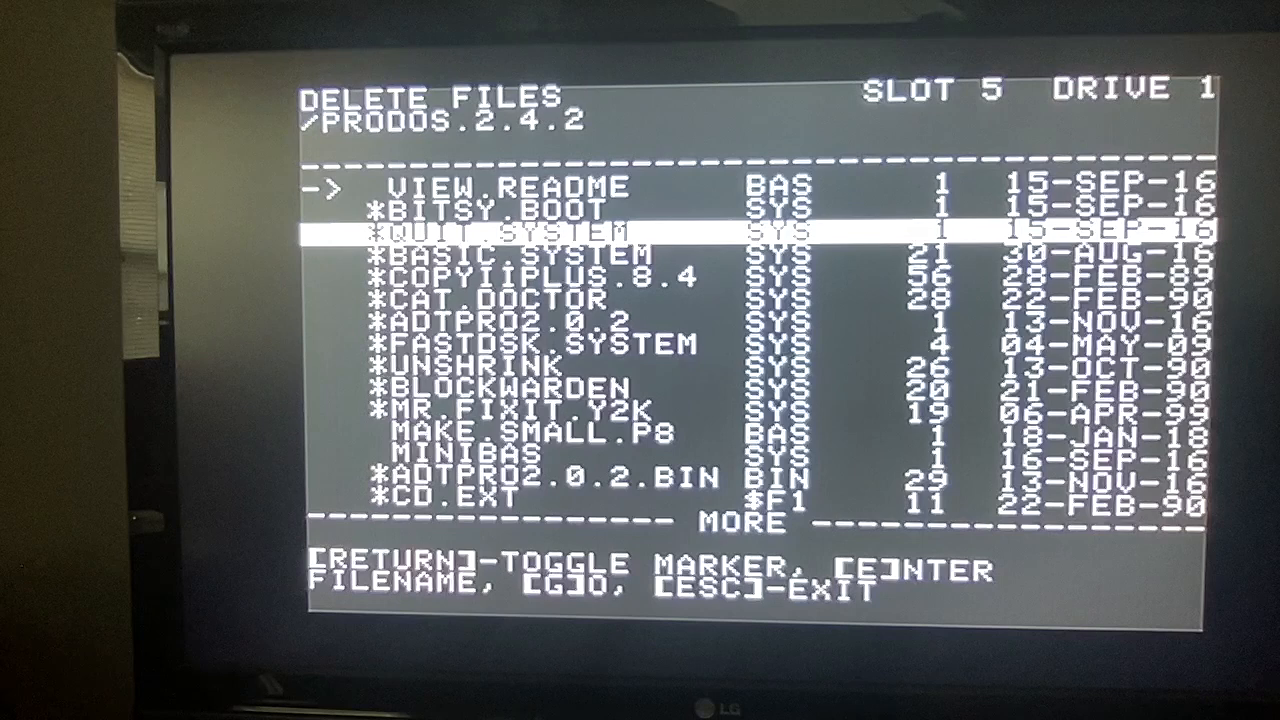
key(down)
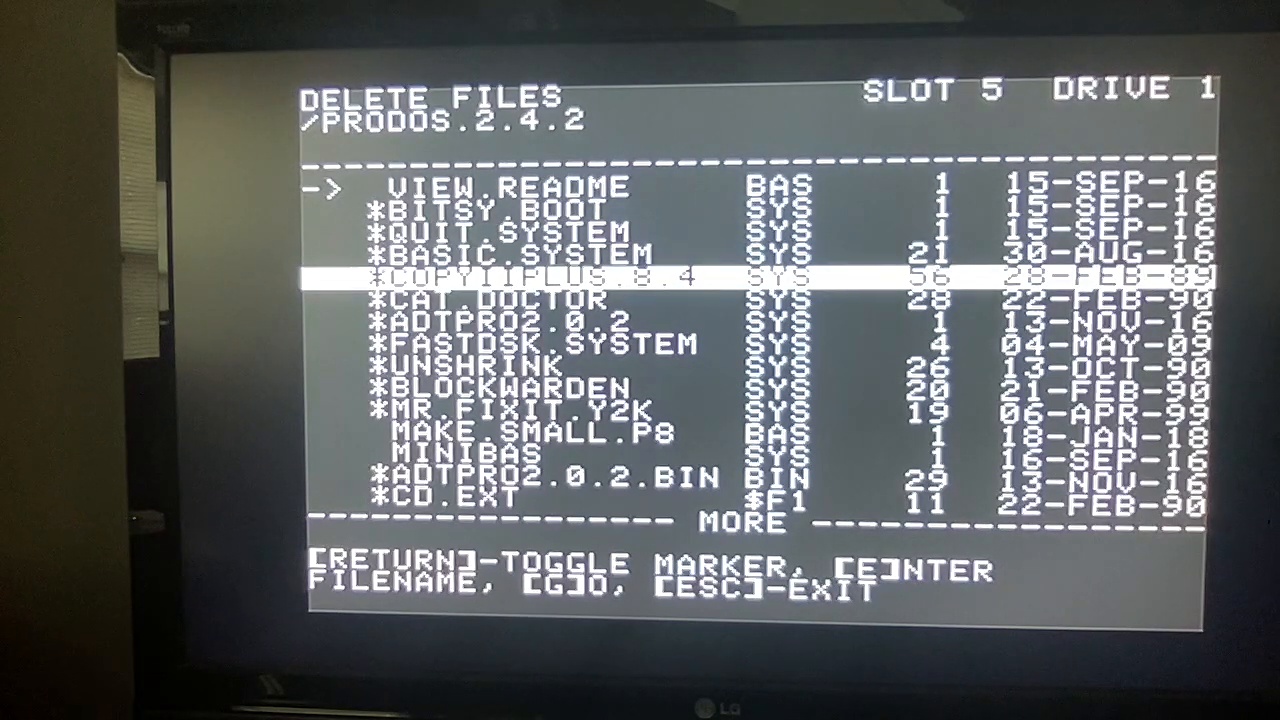
key(down)
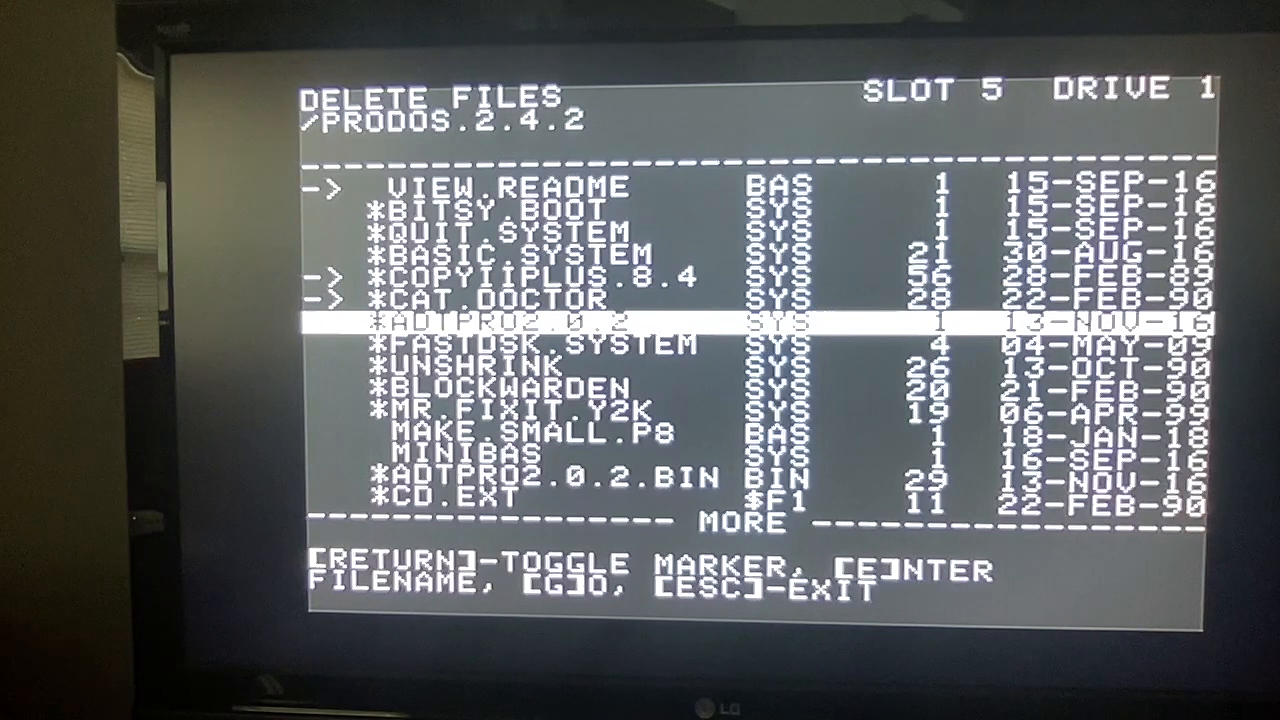
scroll(down, 3)
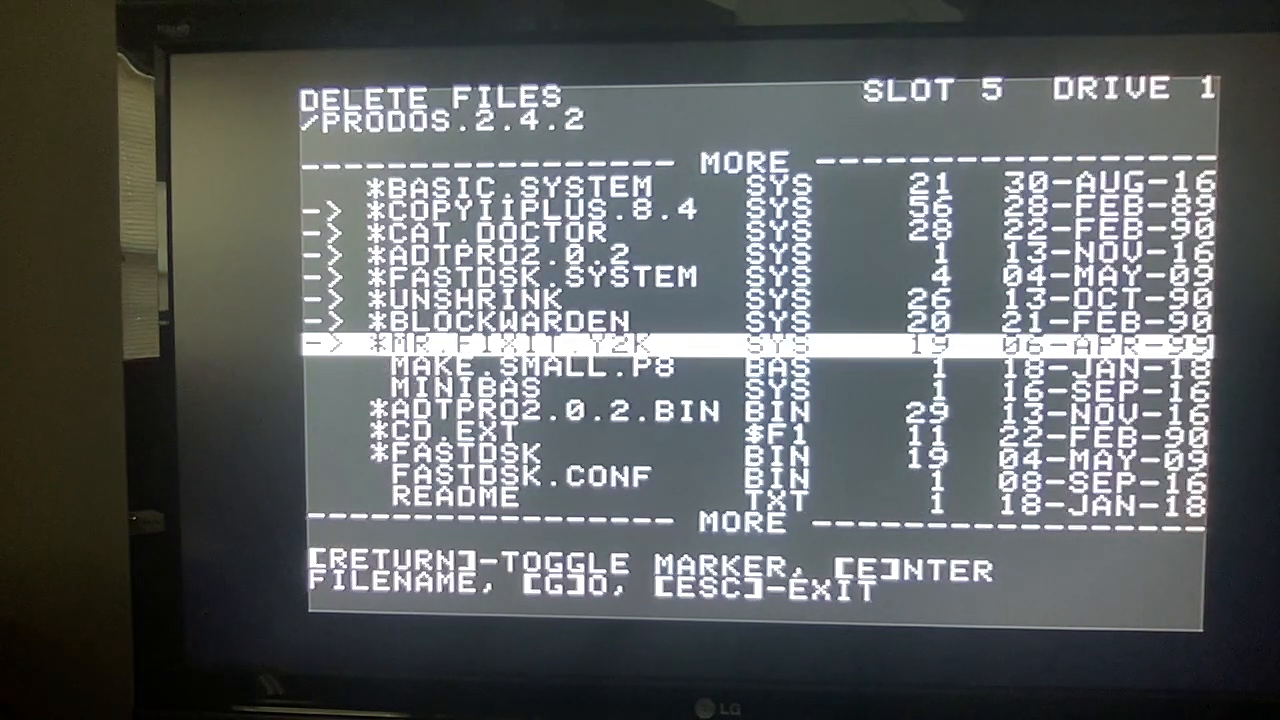
key(down)
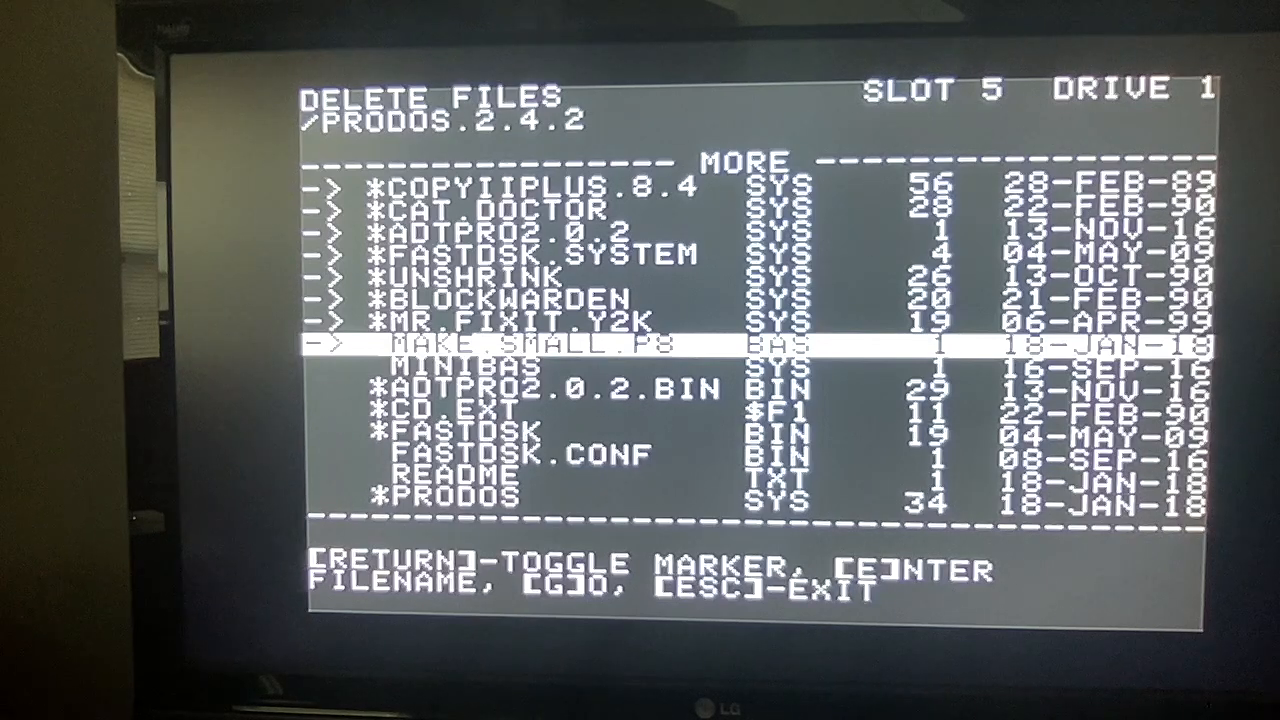
key(down)
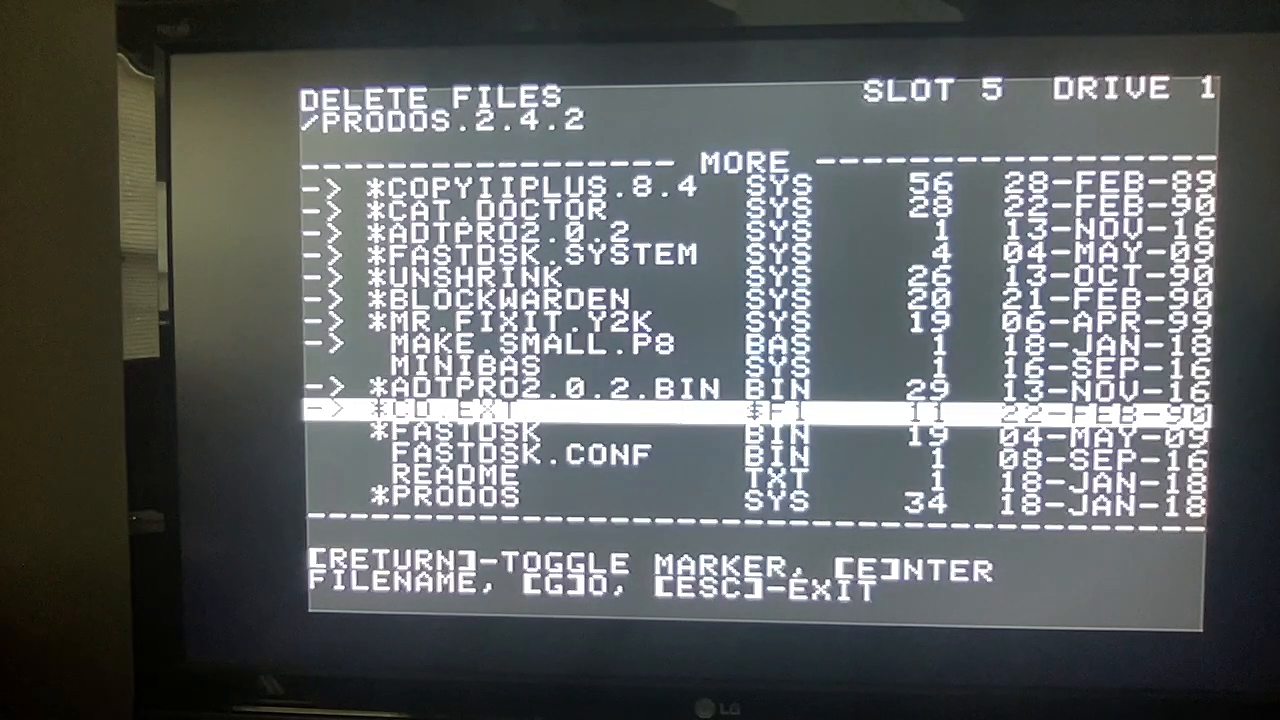
key(down)
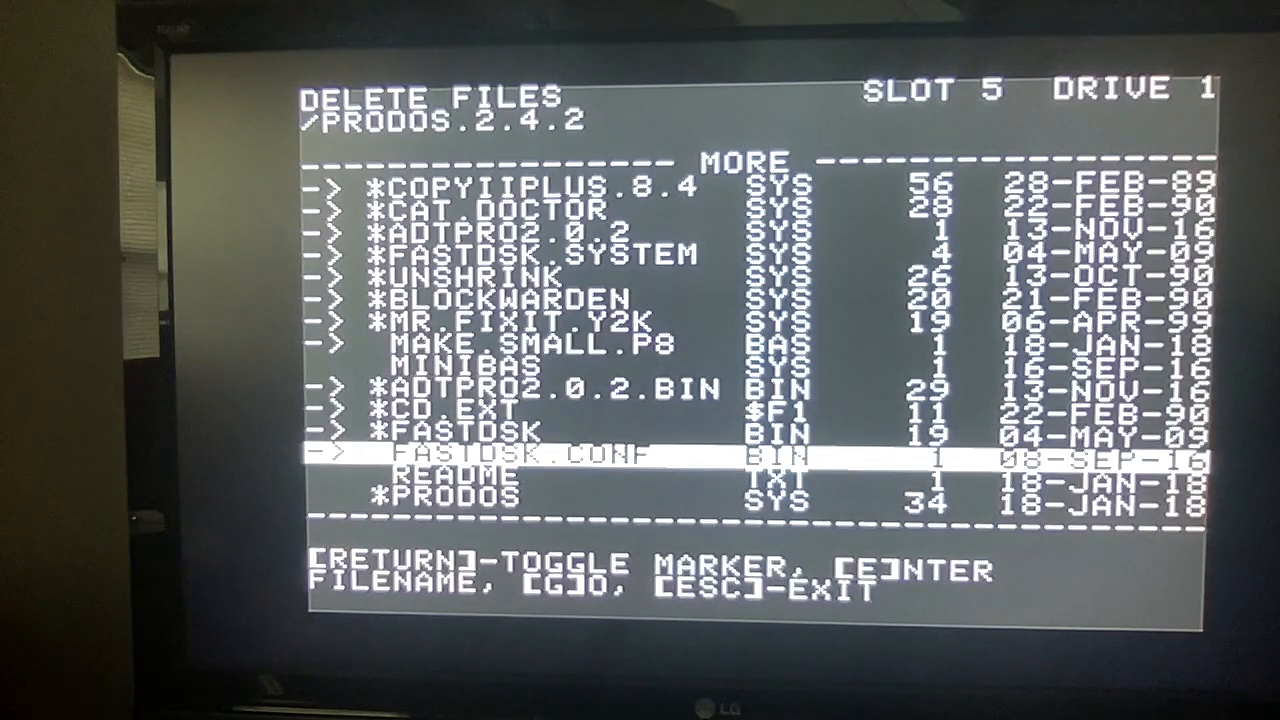
Step: Delete all the tagged files from /PRODOS.2.4.2 and return to the main menu
key(down)
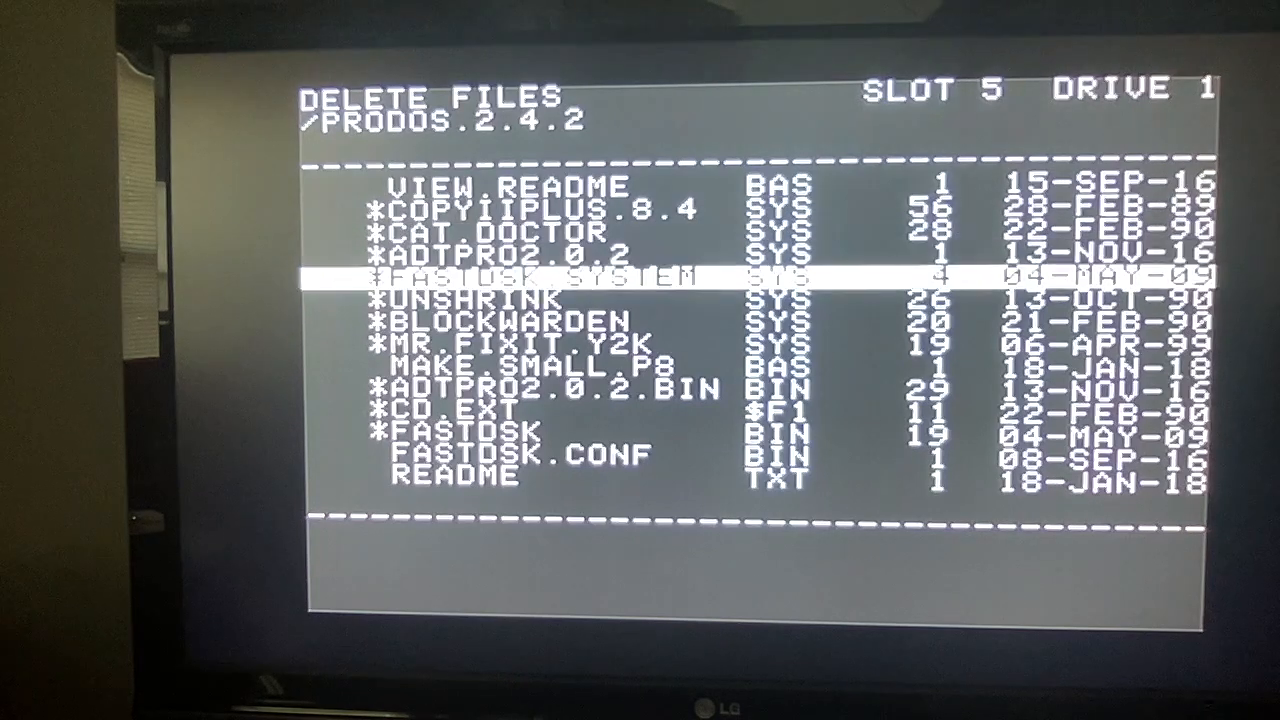
key(down)
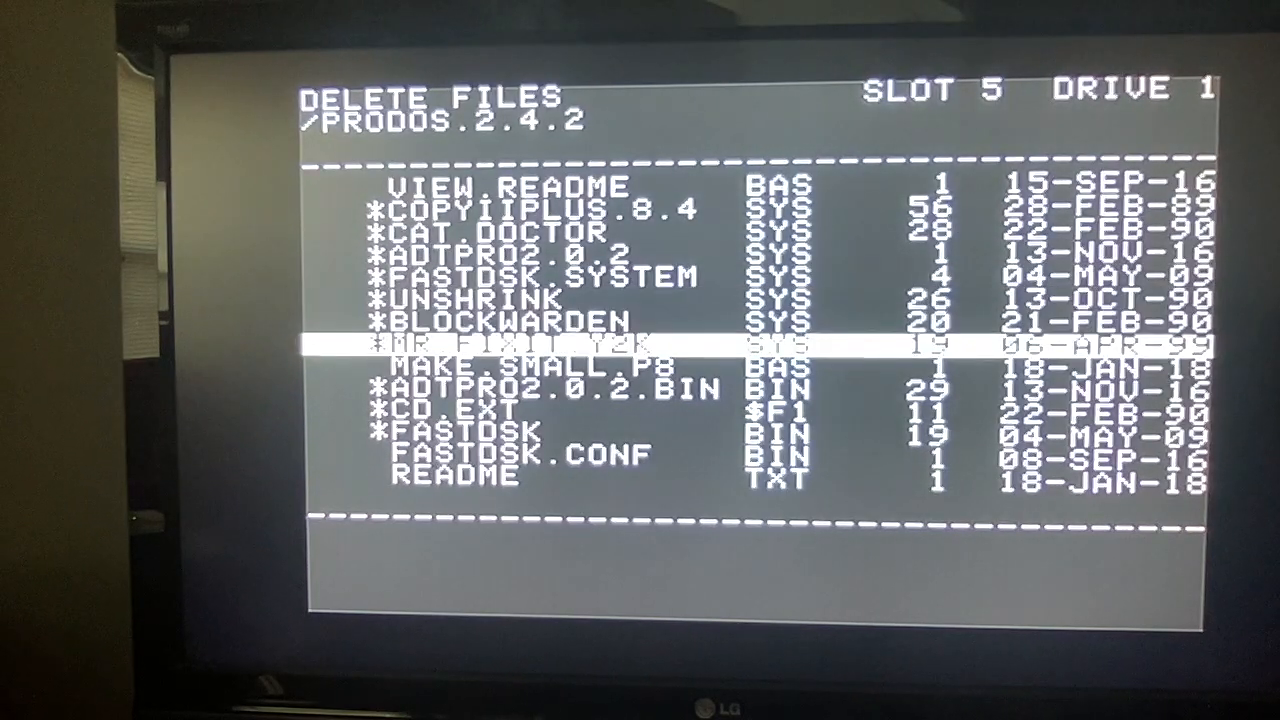
key(down)
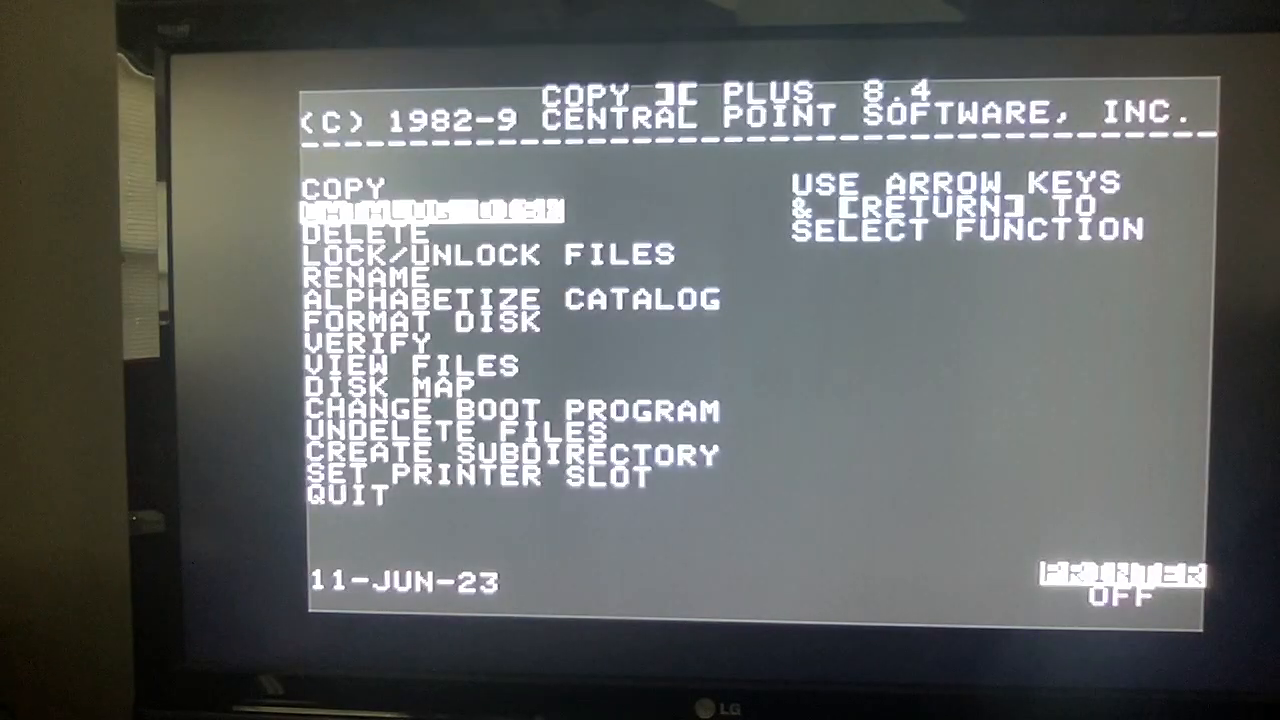
Step: Catalog /PRODOS.2.4.2, confirming five system files and 217 blocks free, then return to source selection
key(return)
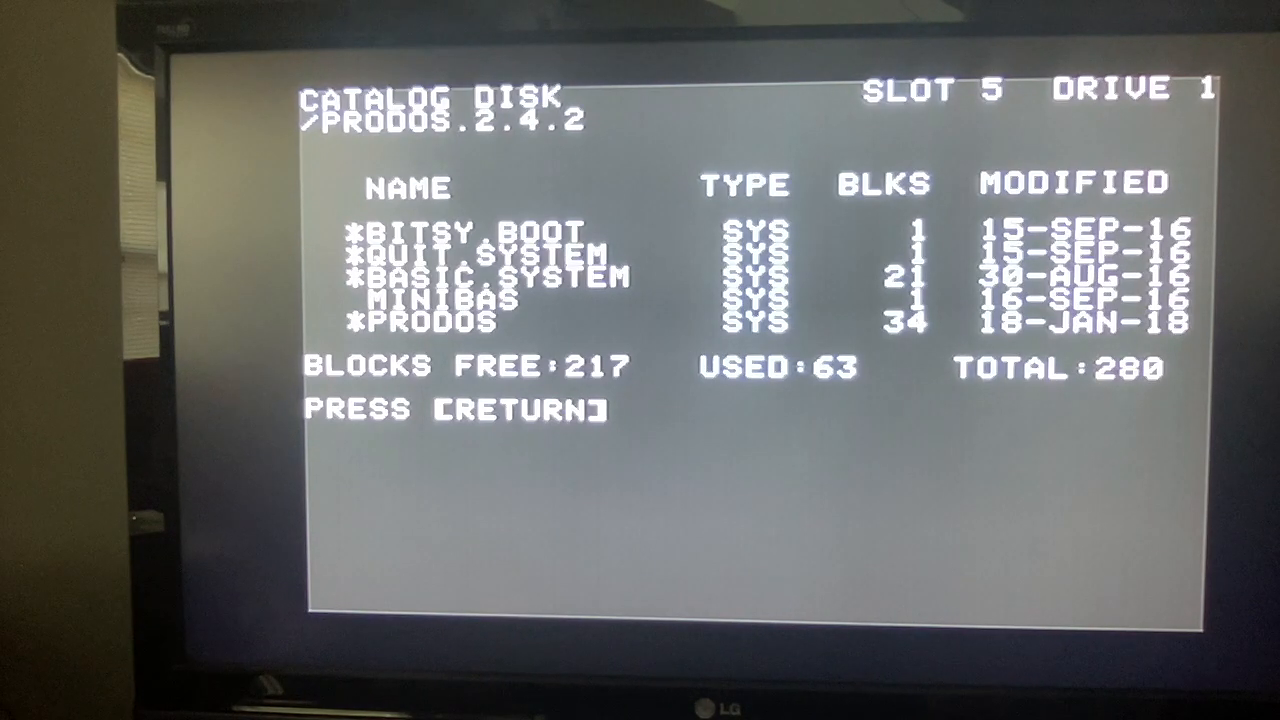
key(return)
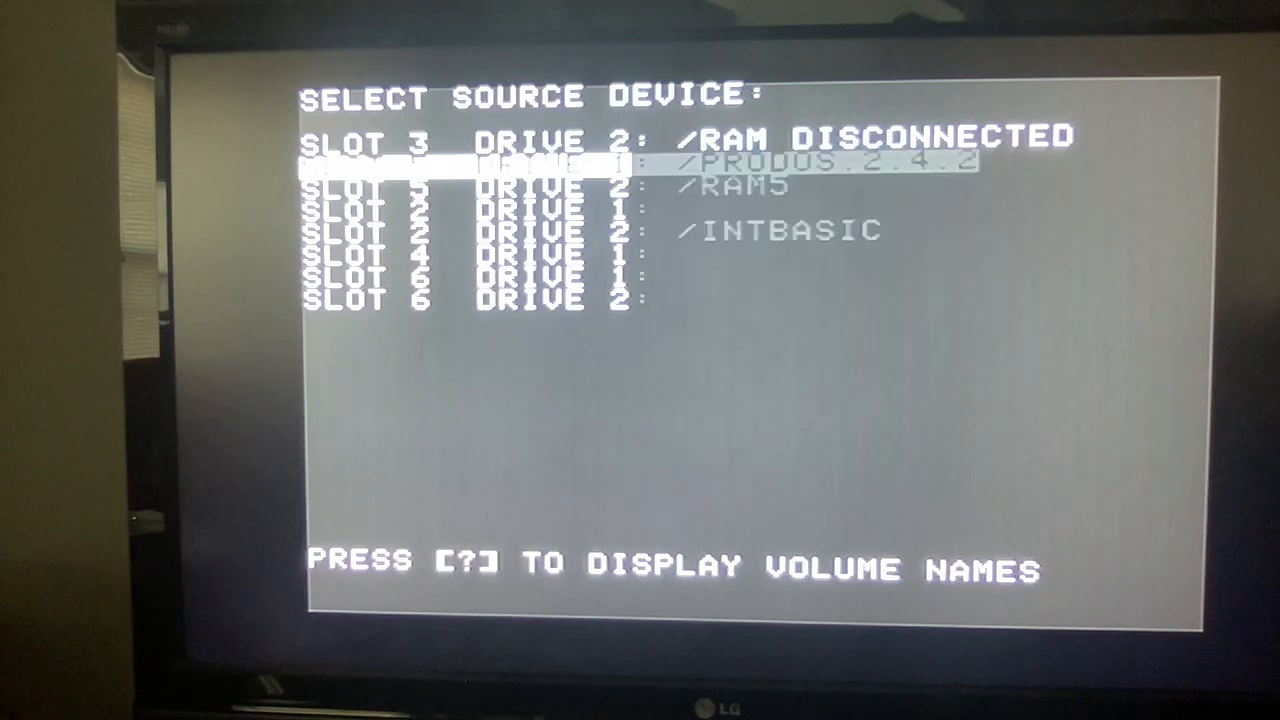
key(Down)
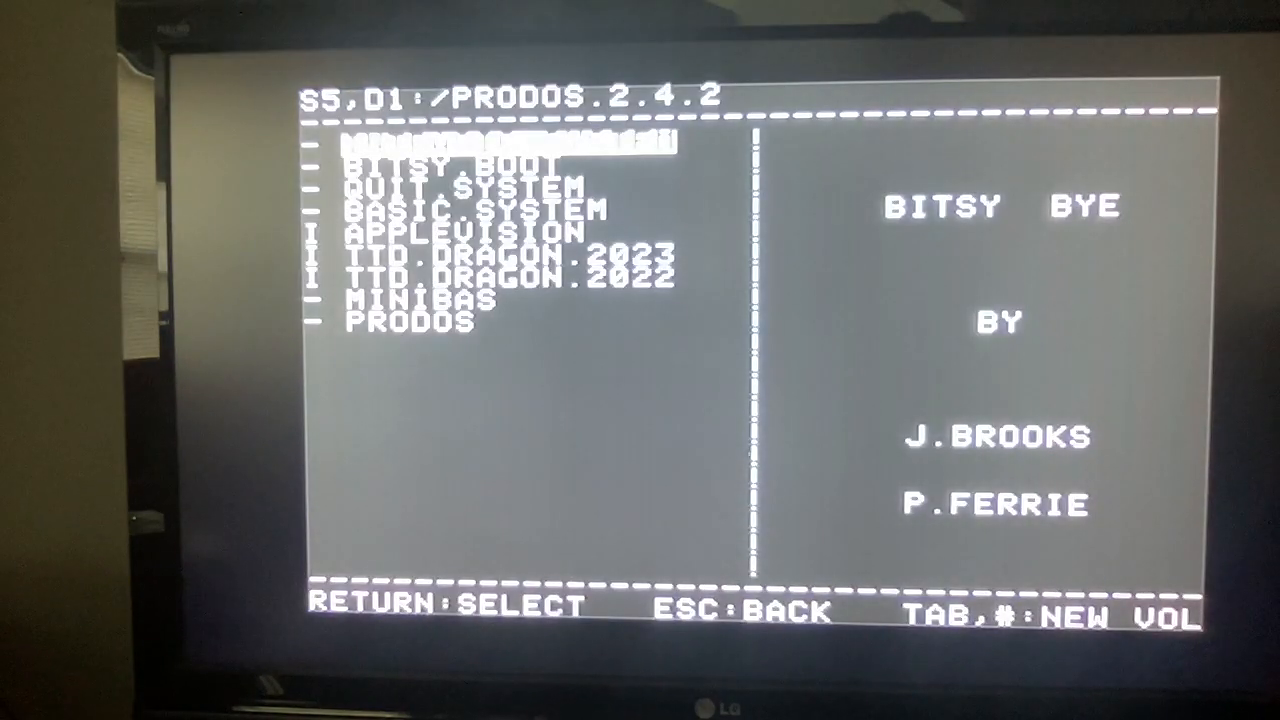
Step: Switch to the /INTBASIC volume and launch INTBASIC.SYSTEM
key(tab)
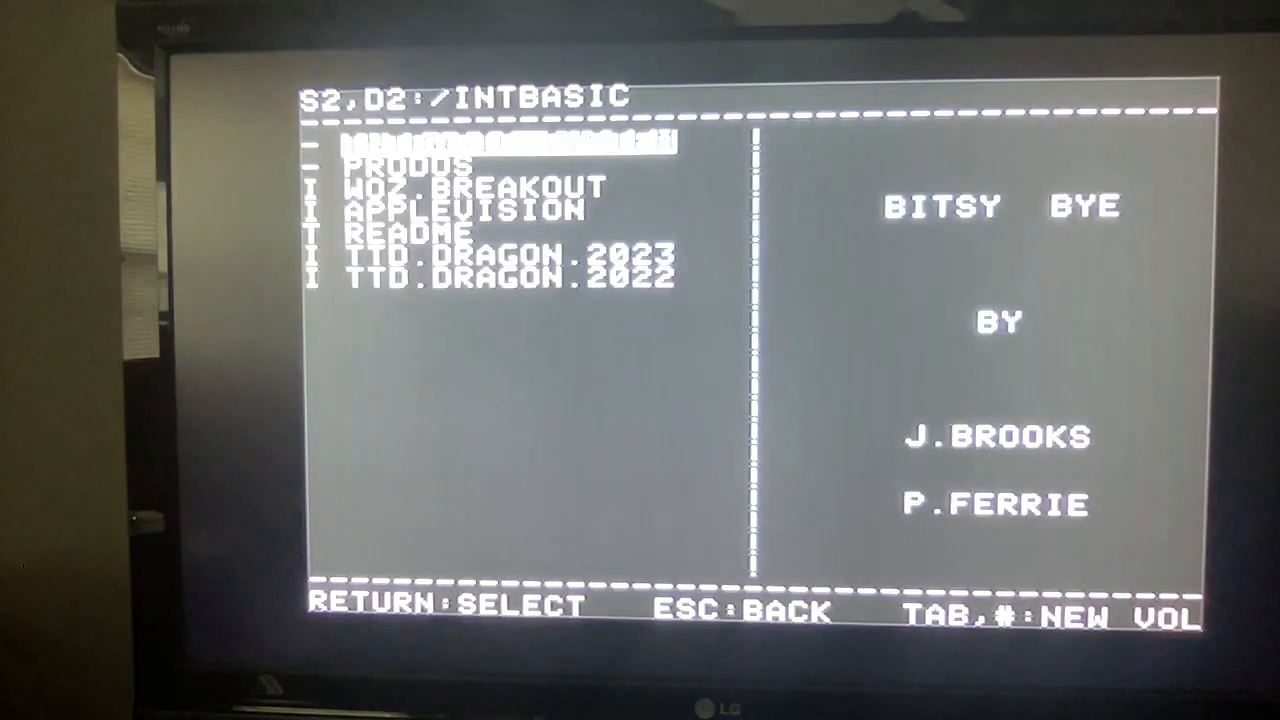
key(tab)
text(cat)
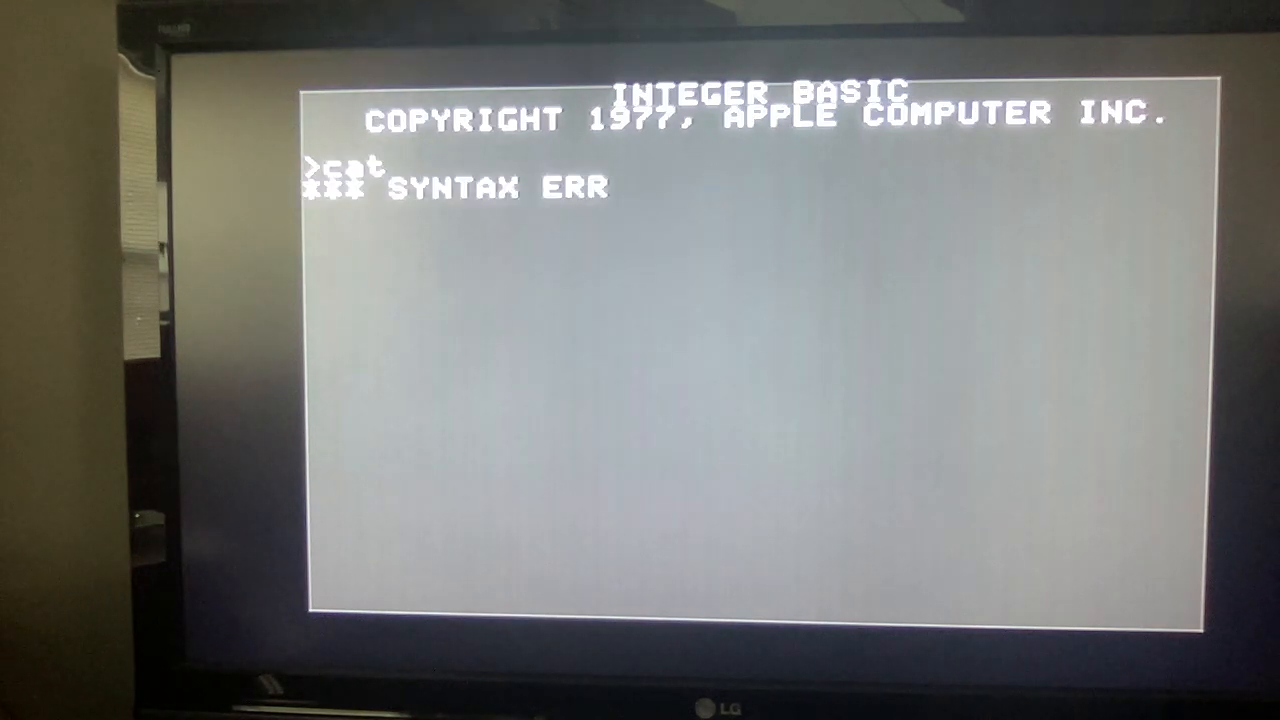
Step: Try CAT in Integer BASIC, then start BASIC.SYSTEM from Bitsy Bye
text(CAT)
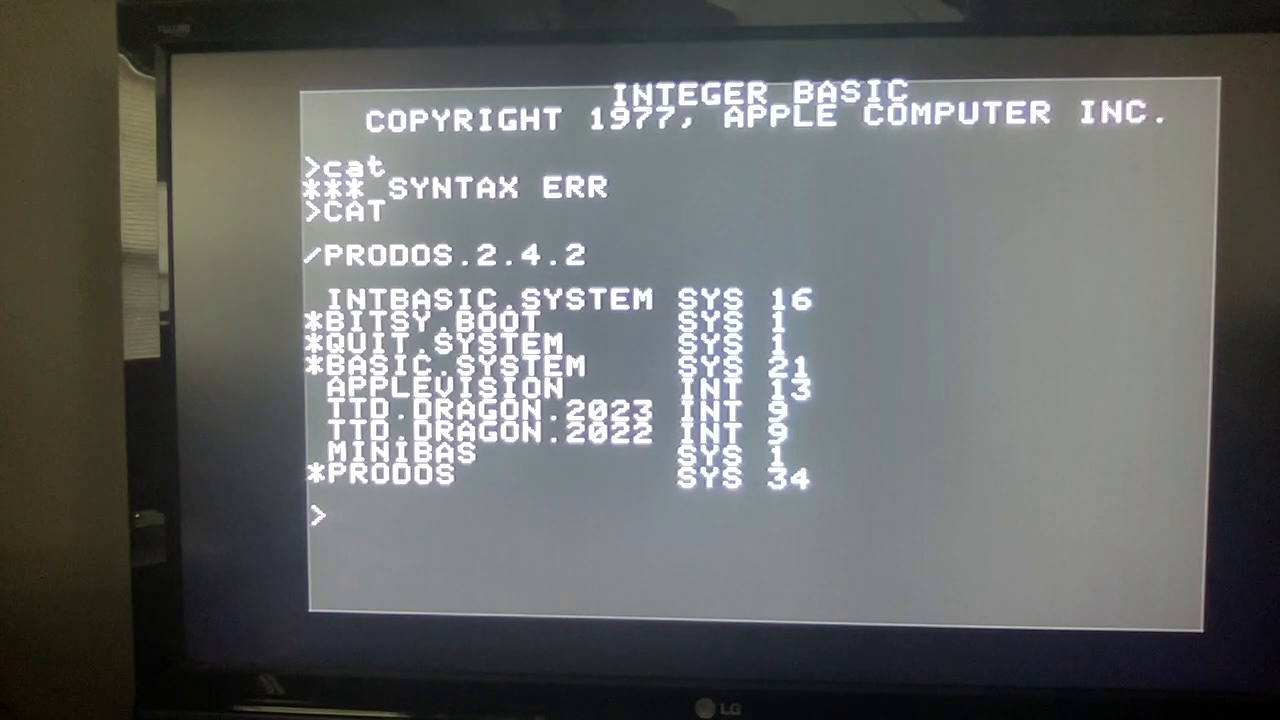
text(B)
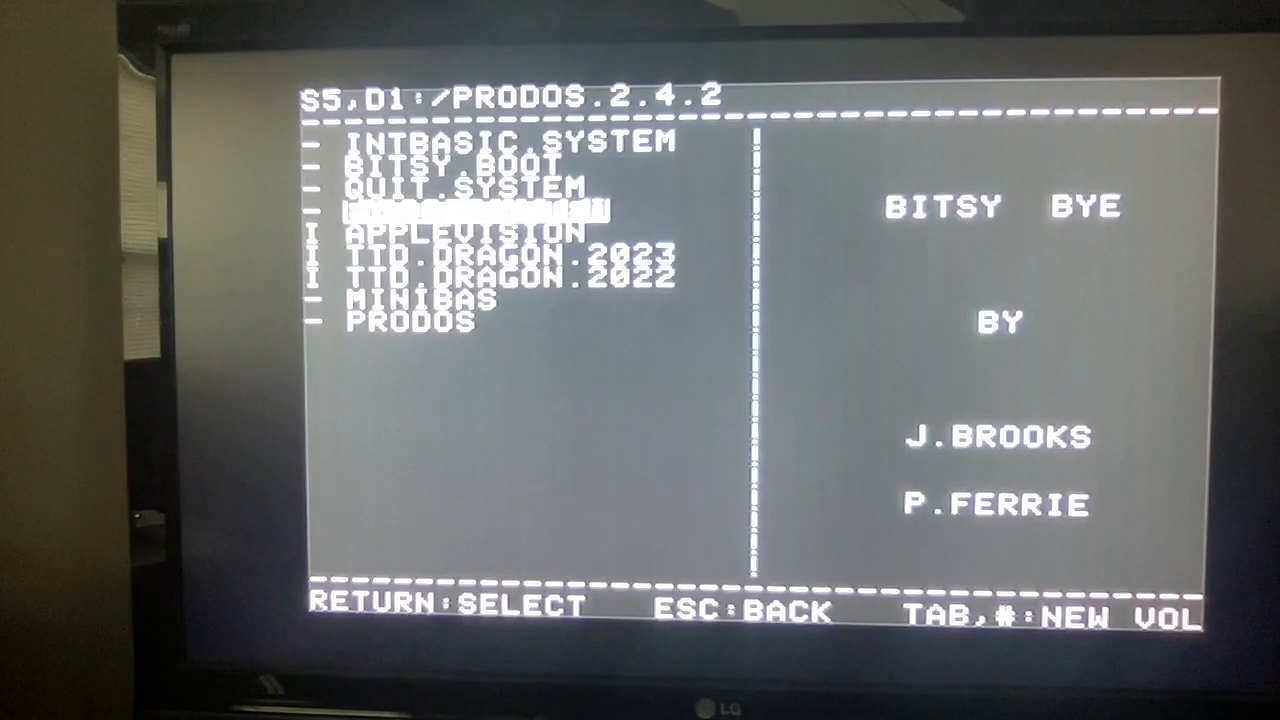
key(Return)
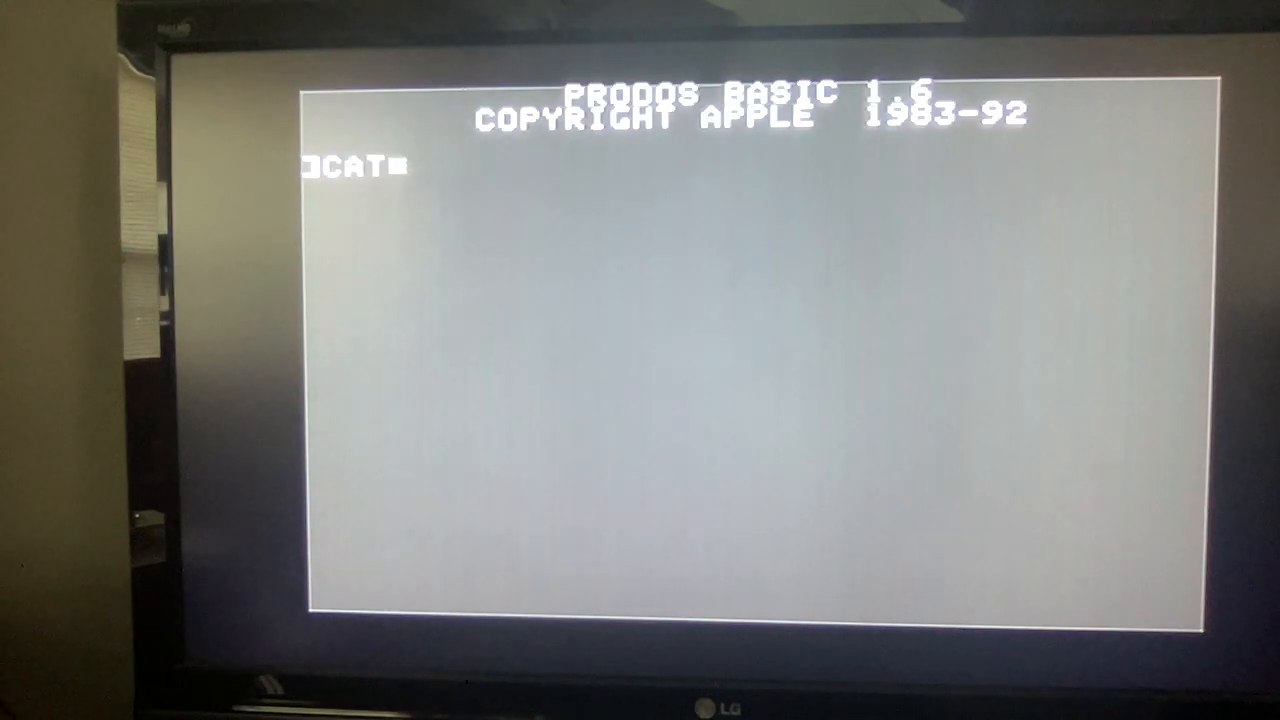
key(Return)
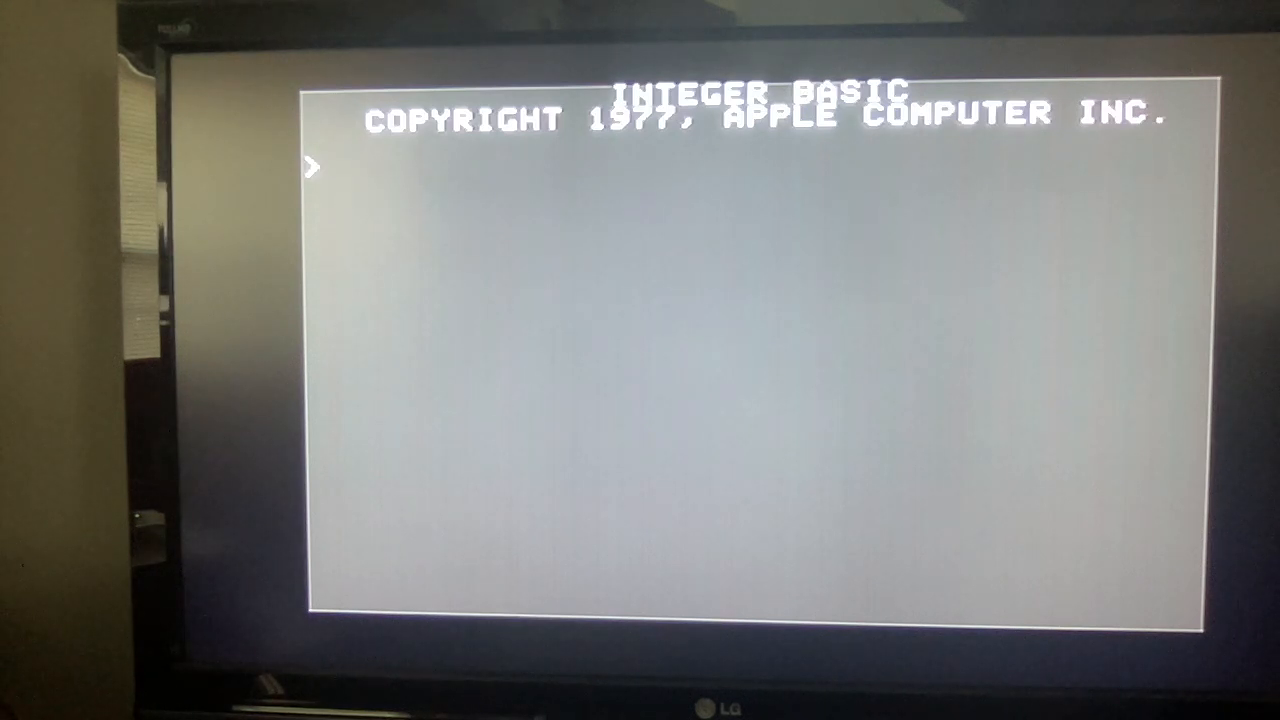
Step: Back in Integer BASIC, catalog /PRODOS.2.4.2 listing APPLEVISION and the TTD.DRAGON programs
text(CA)
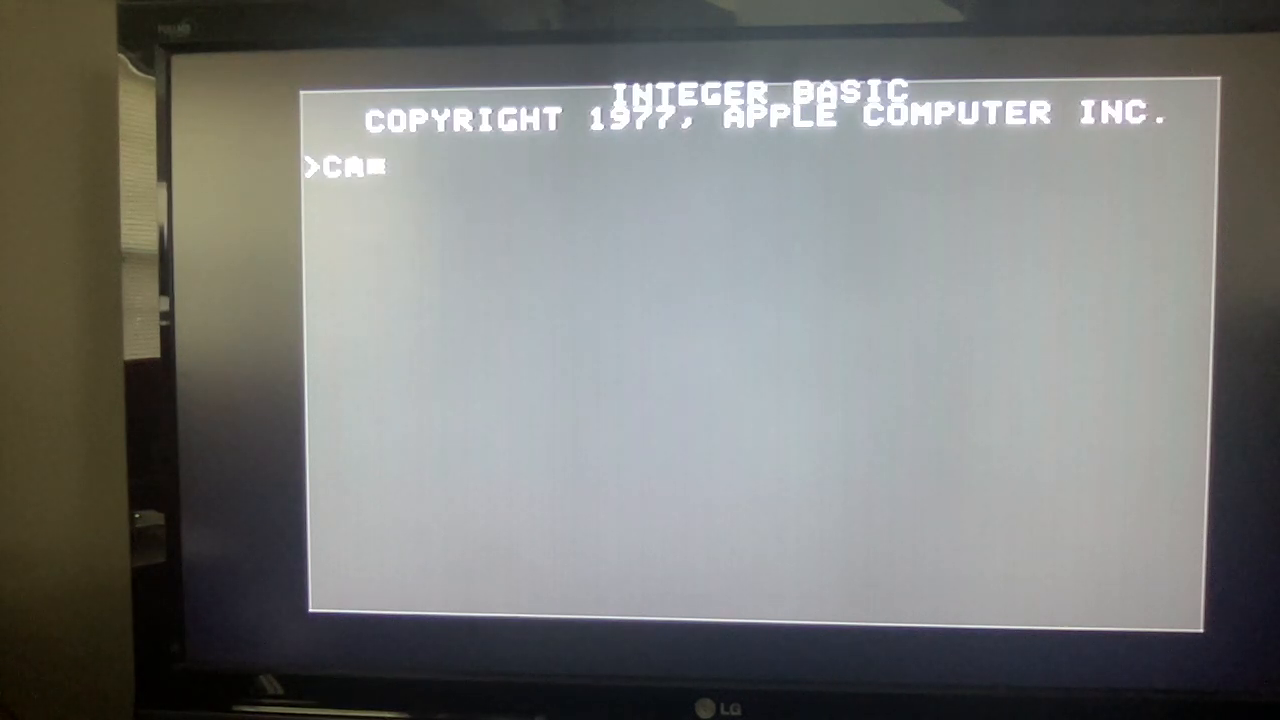
key(Return)
text(RUN APPLEVISION)
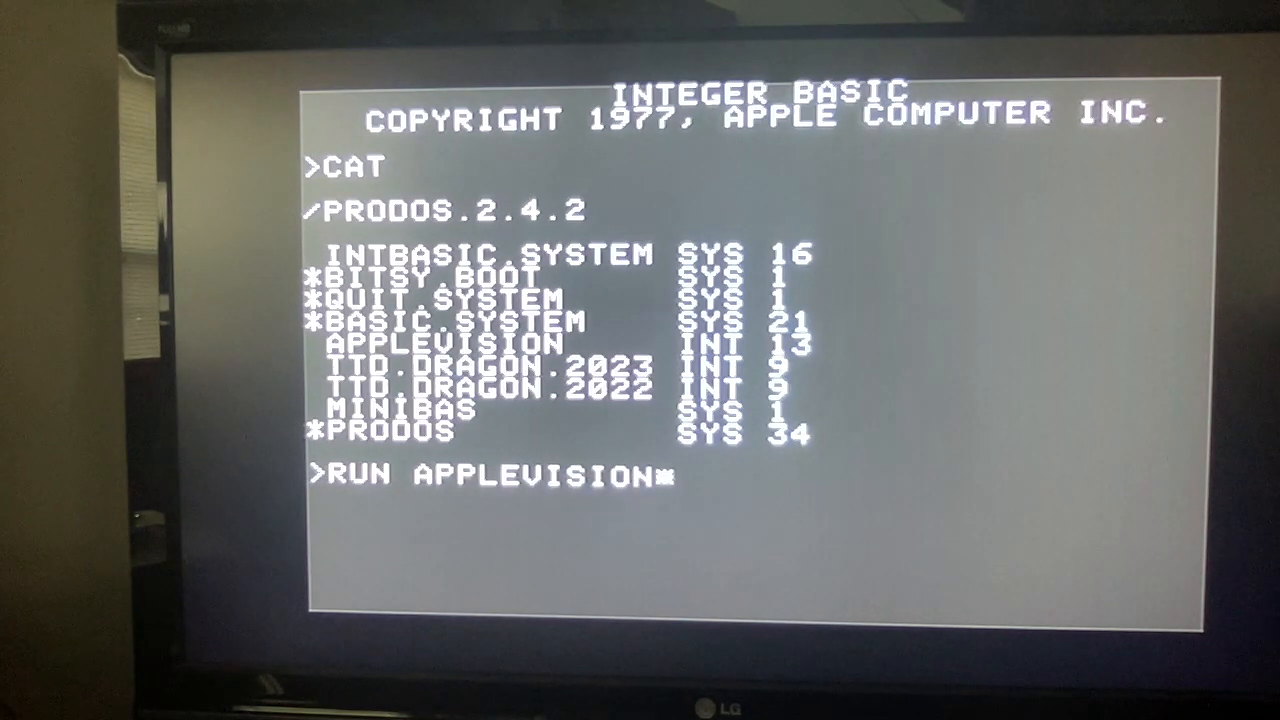
Step: Run APPLEVISION and begin at its 1978 title screen, ending in a monitor BRK dump
key(Return)
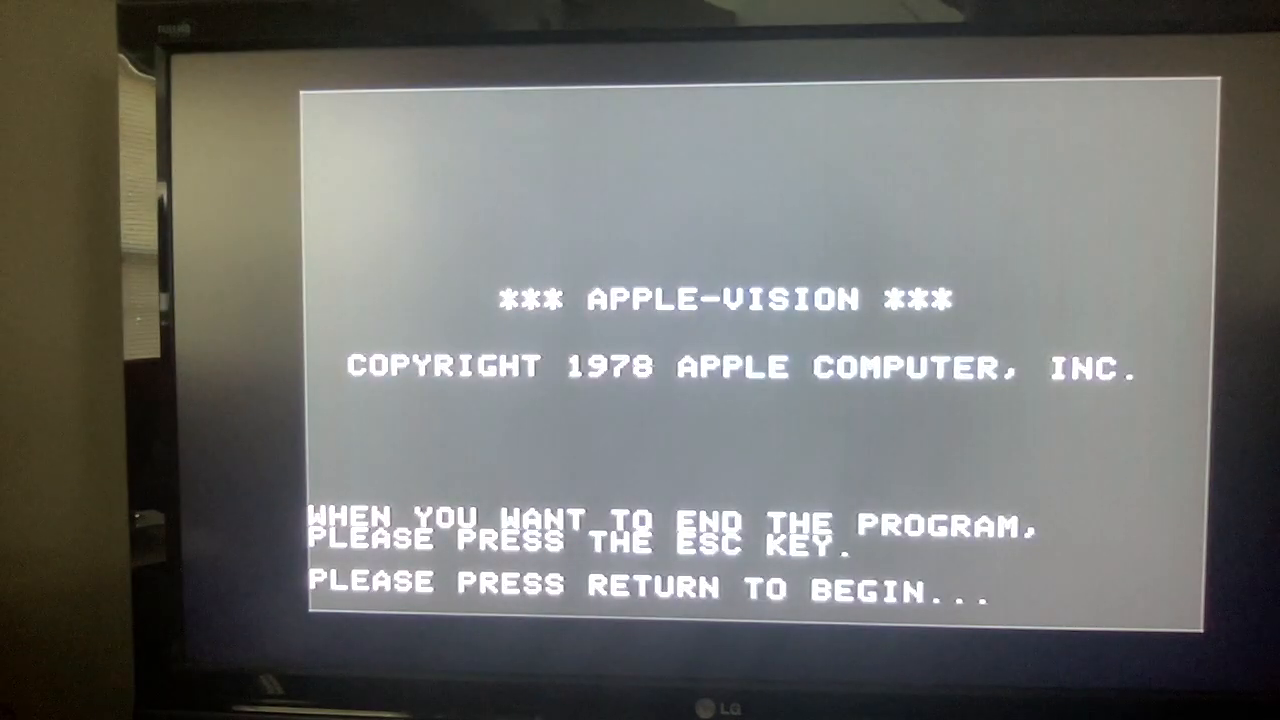
key(Return)
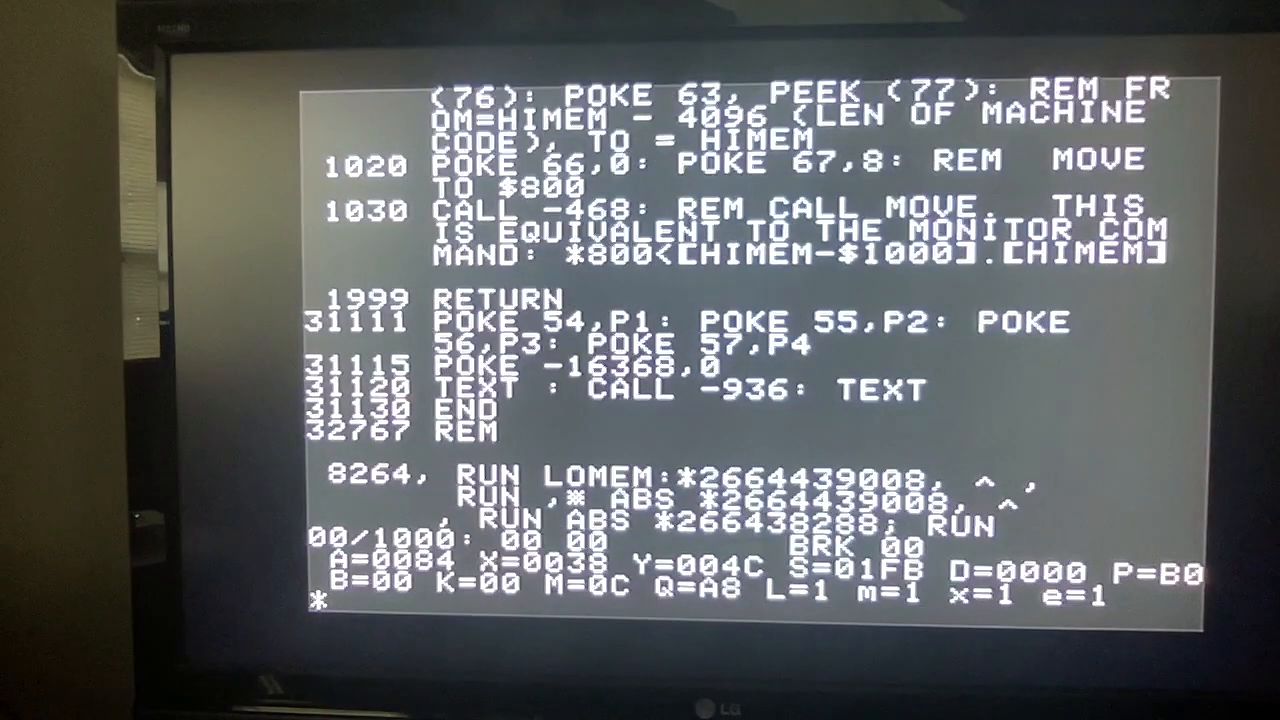
text(*)
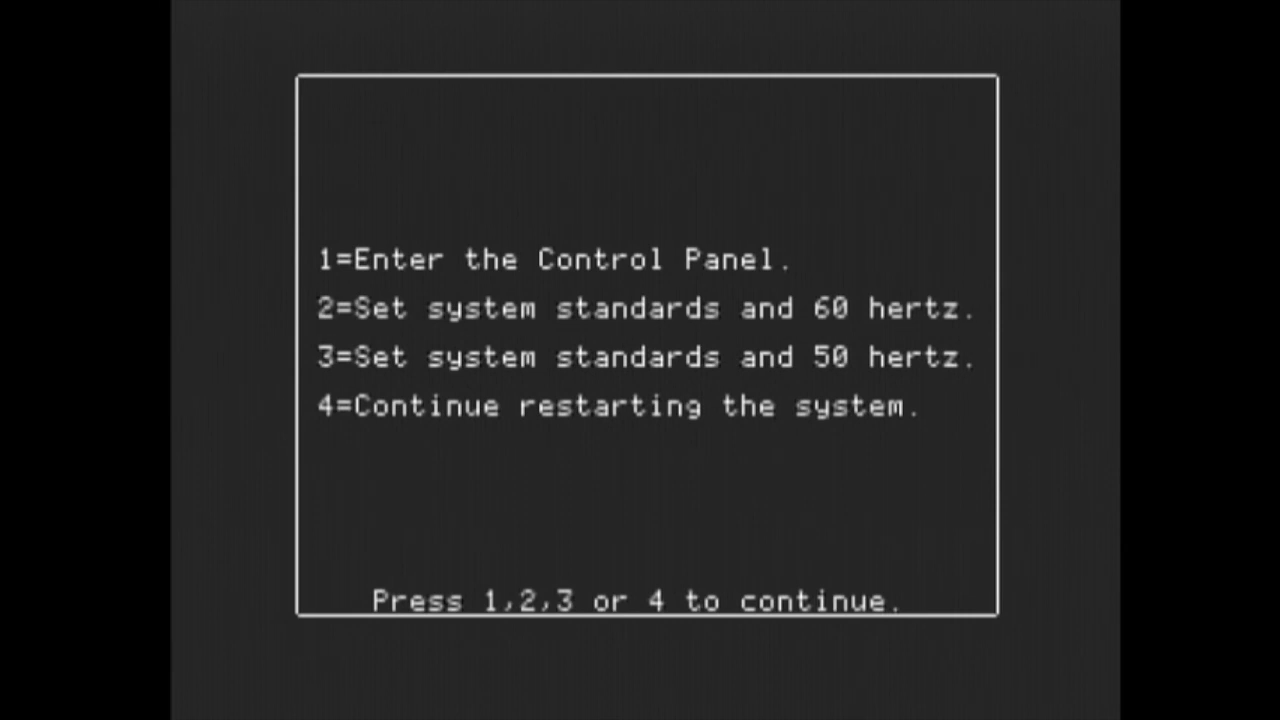
Step: Review Slots in the IIGS Control Panel with startup on Scan, save, and quit to continue booting
key(1)
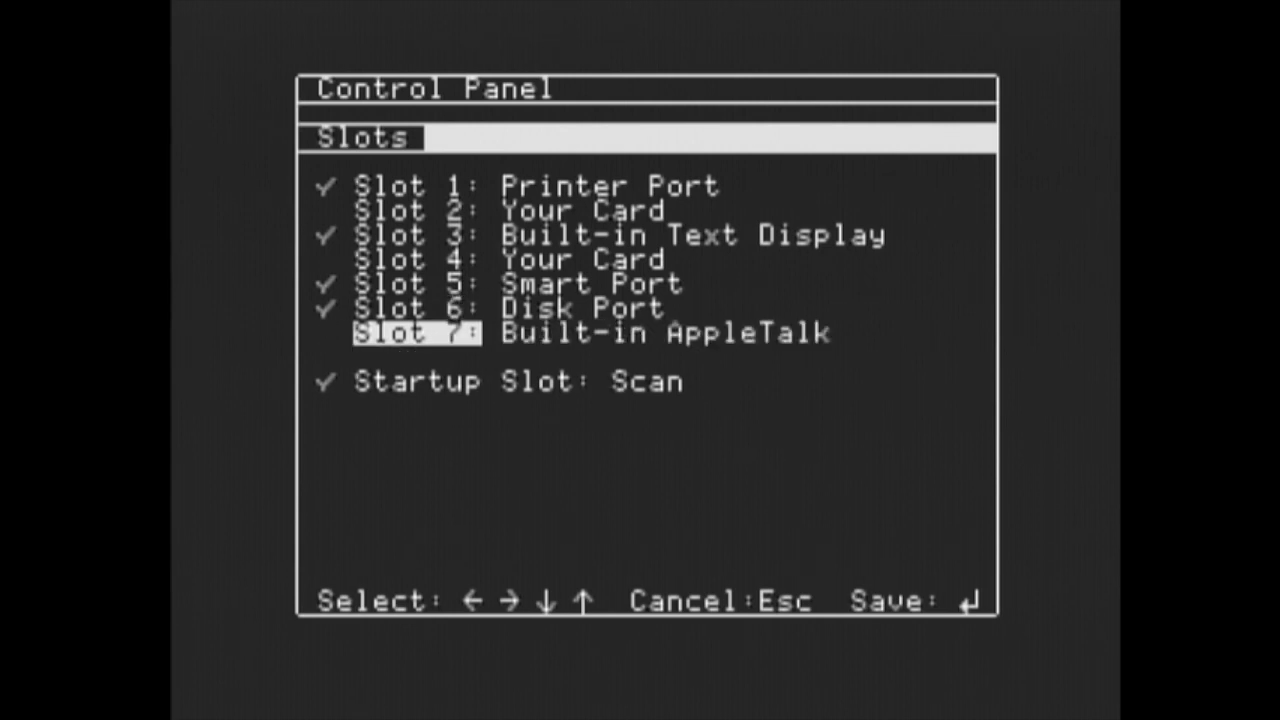
key(Escape)
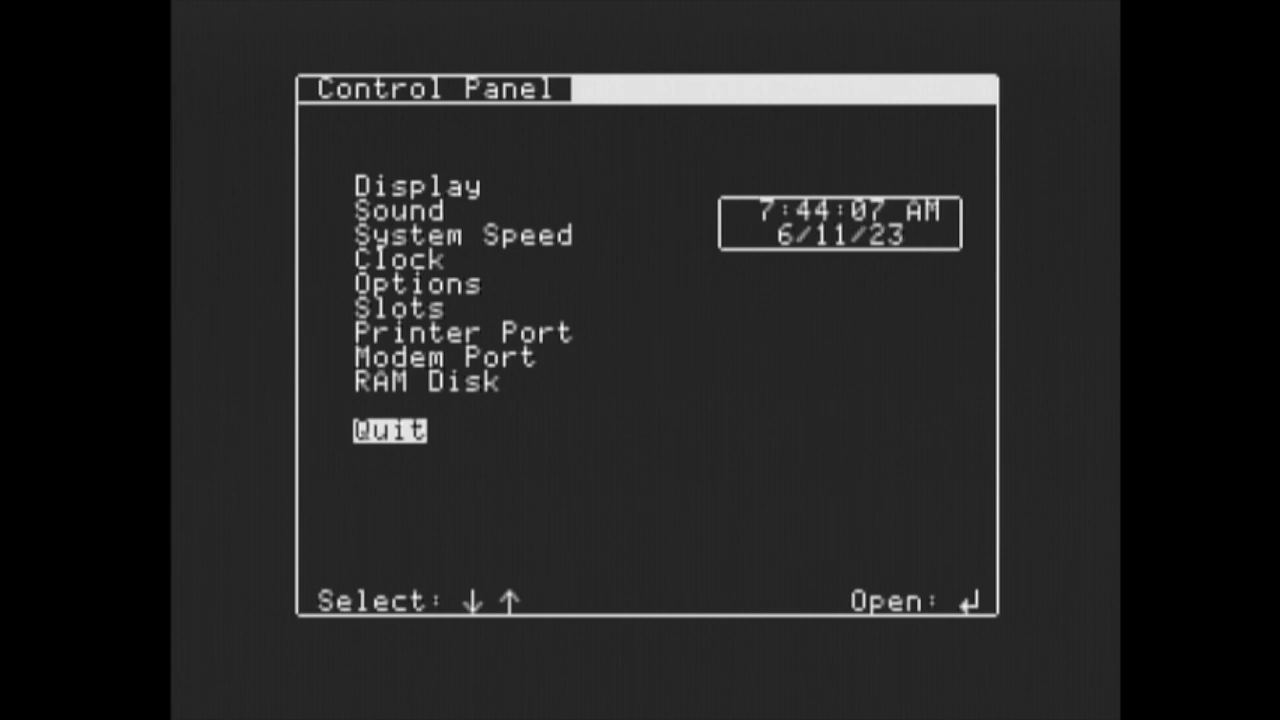
key(return)
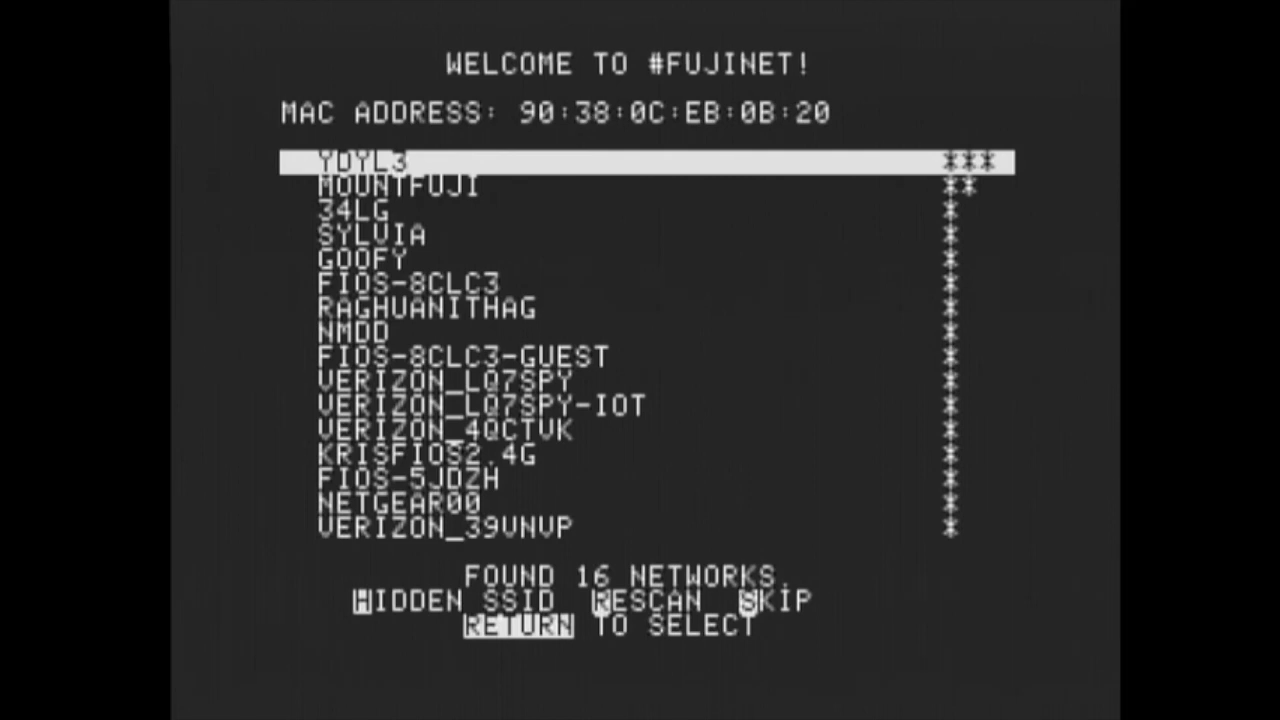
Step: Select the MOUNTFUJI network and connect with its password
key(down)
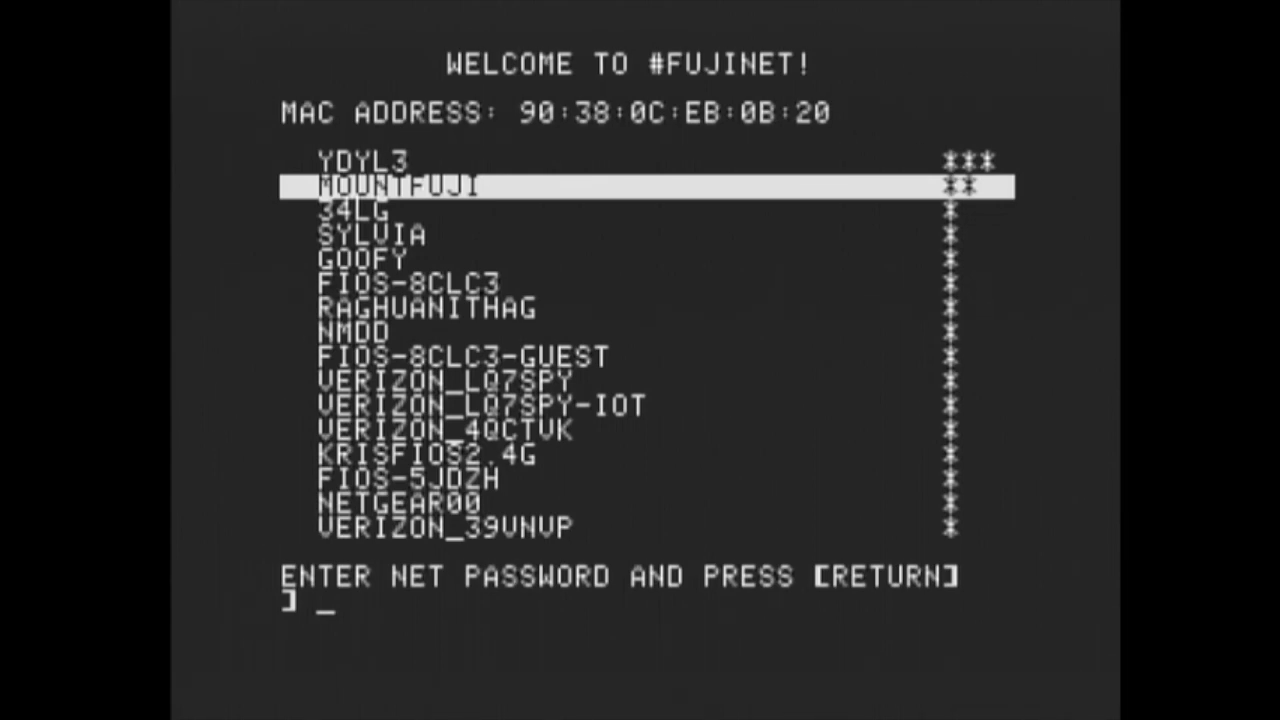
text(***)
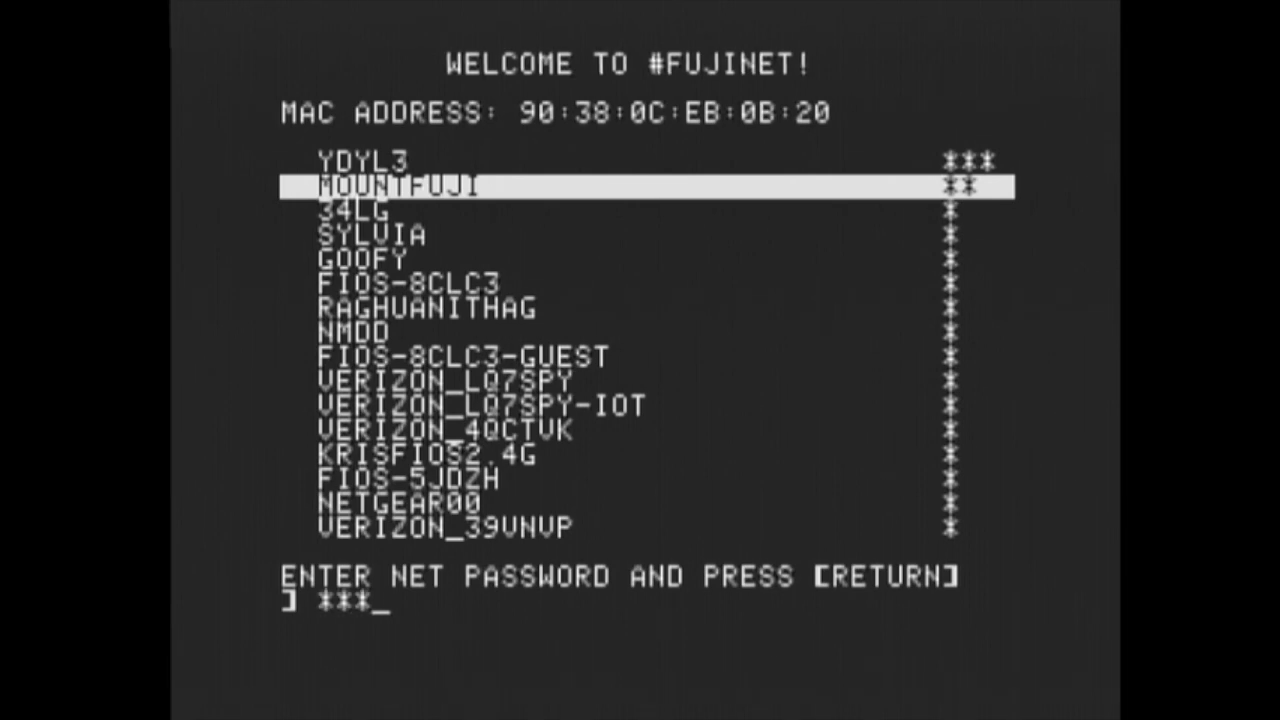
text(*****)
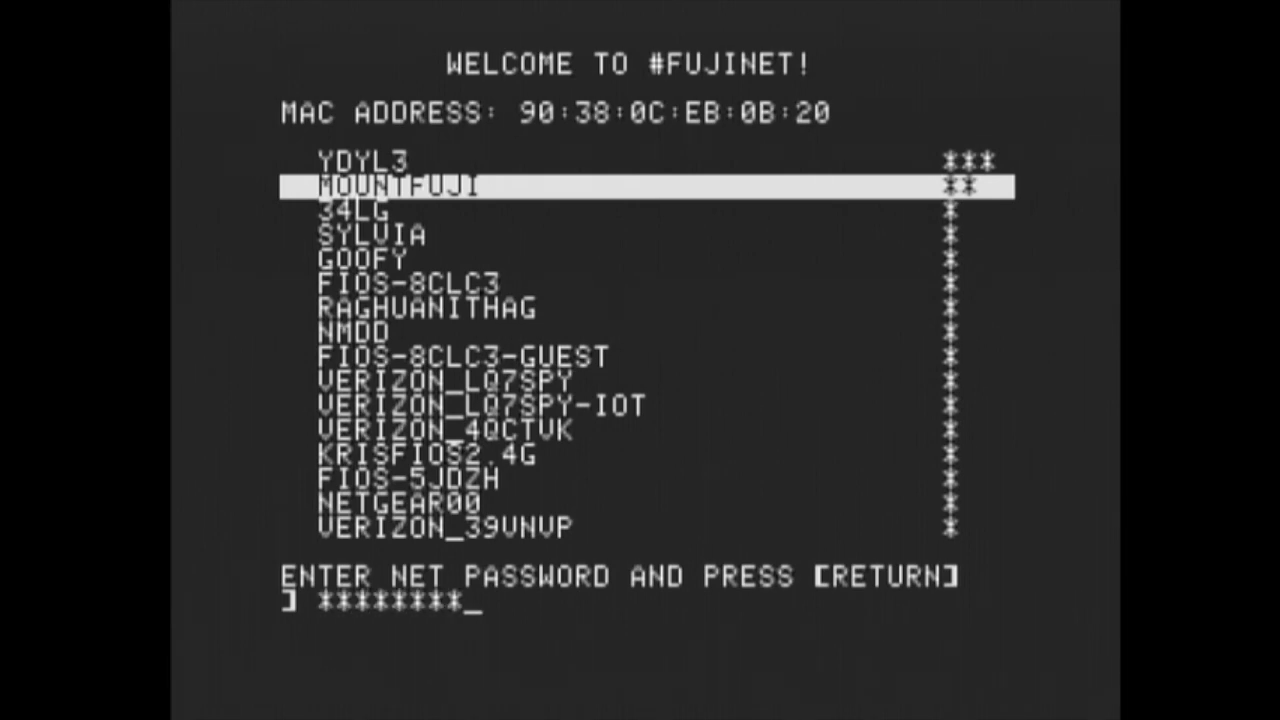
text(***)
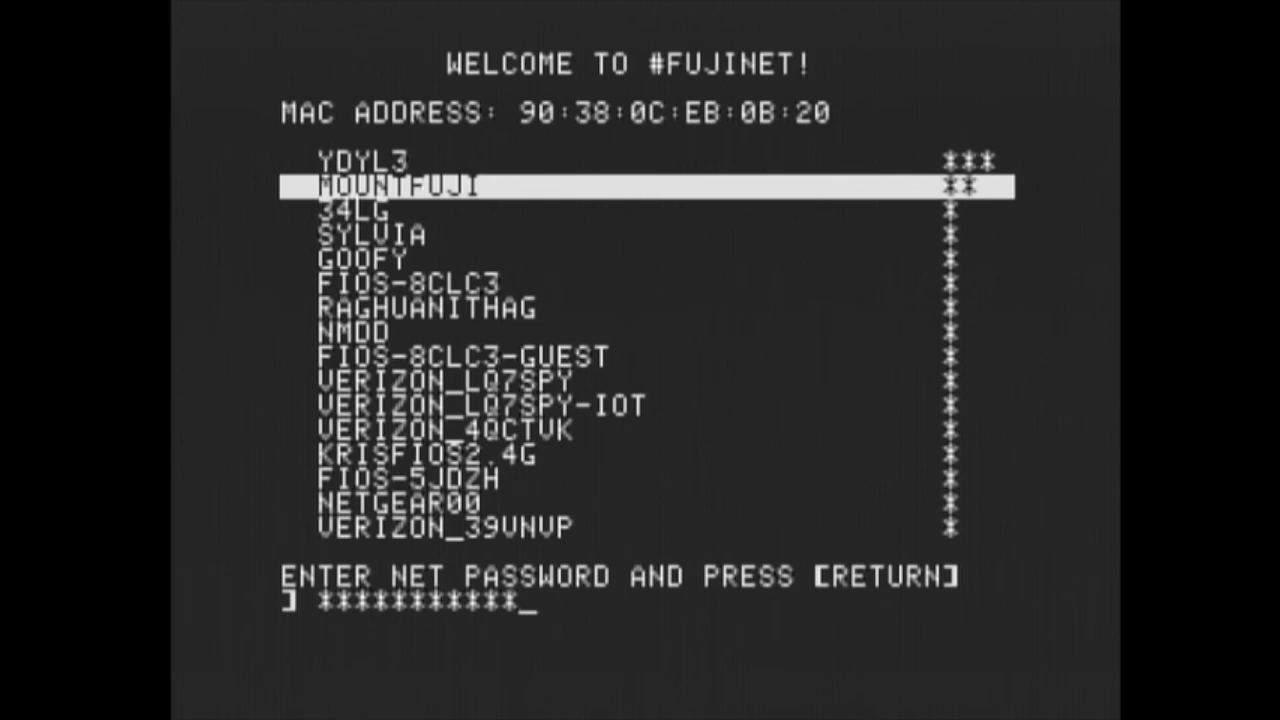
key(Return)
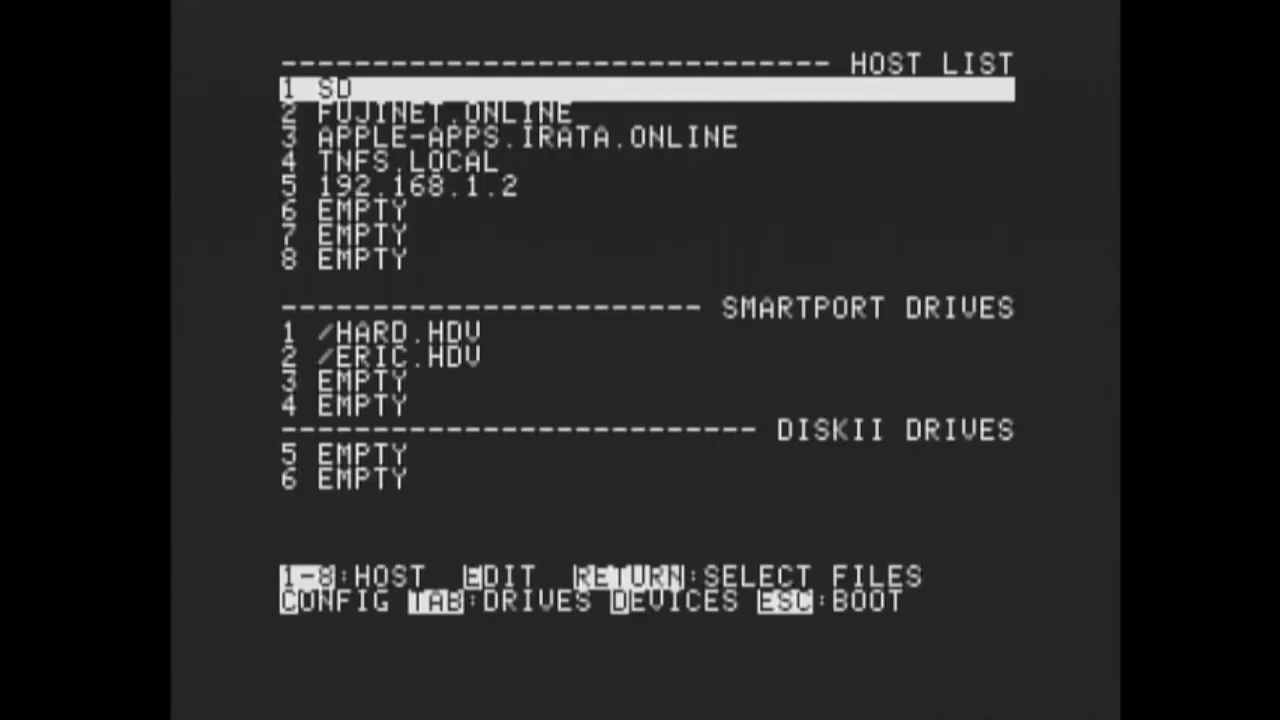
Step: Browse the SD host's file list, return to the host list, and start the Wi-Fi network scan
key(Return)
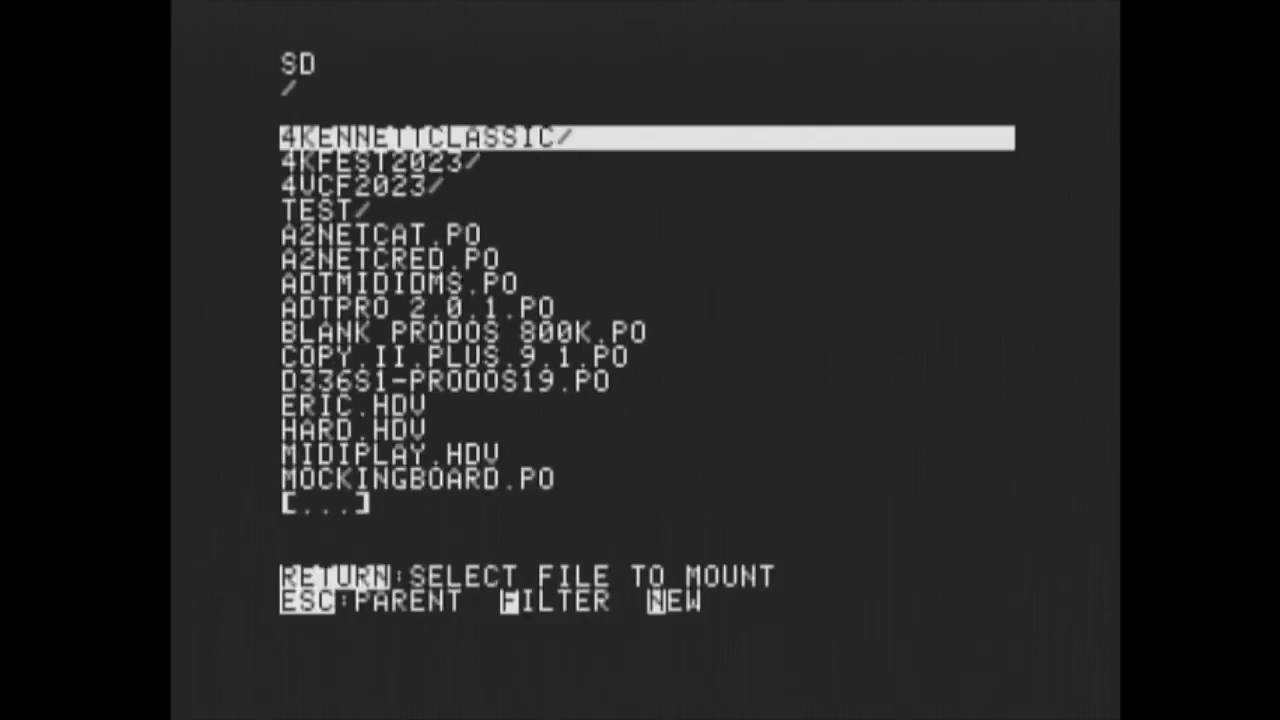
key(Escape)
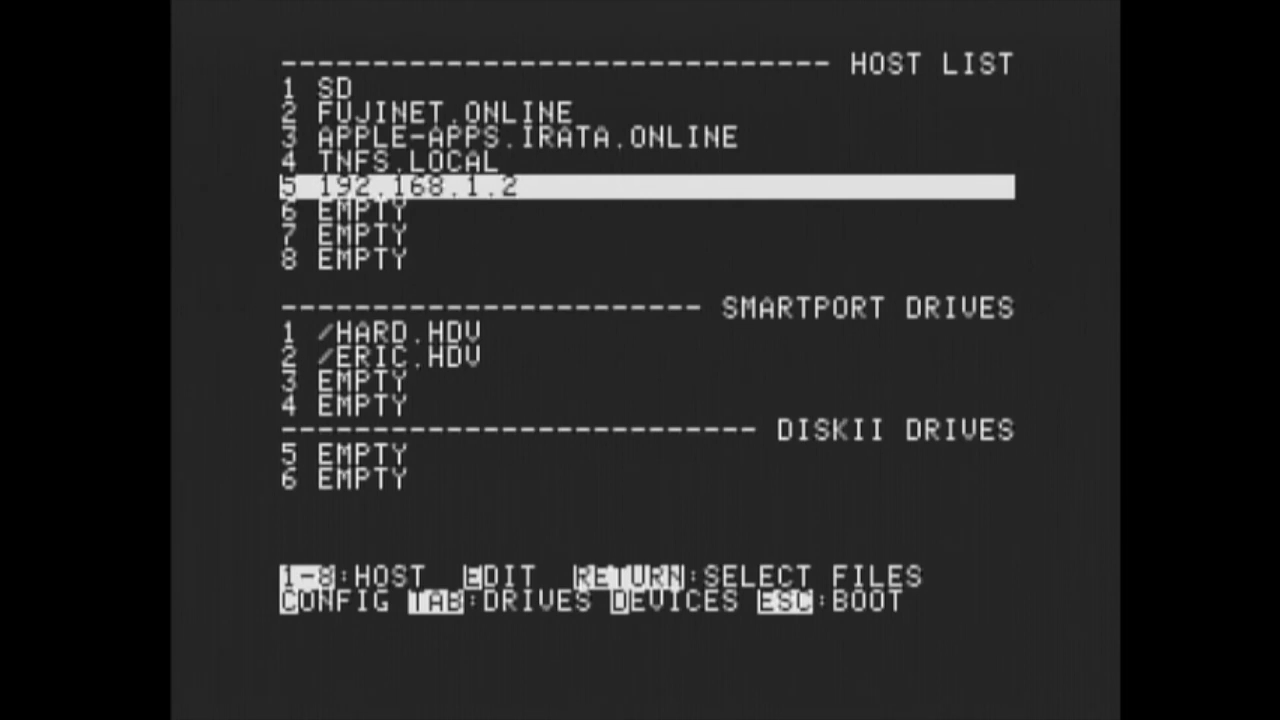
key(up)
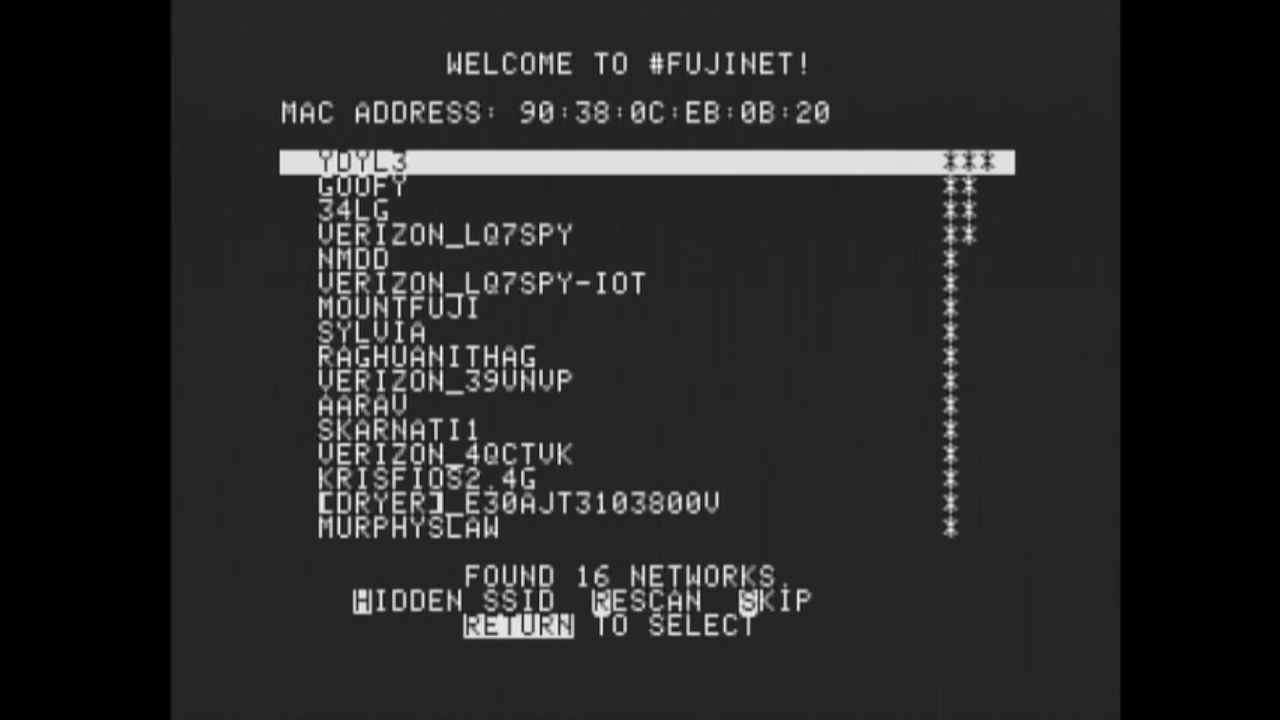
Step: Select the MOUNTFUJI network and submit its password
key(Down)
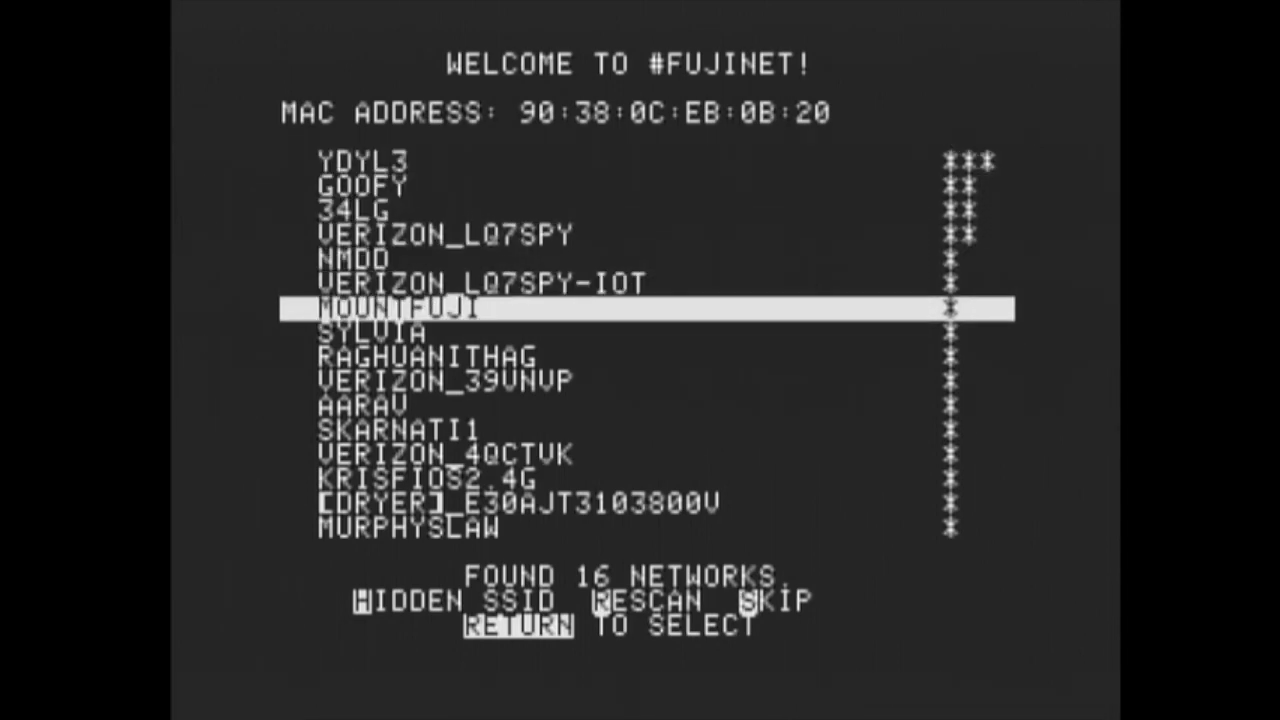
key(return)
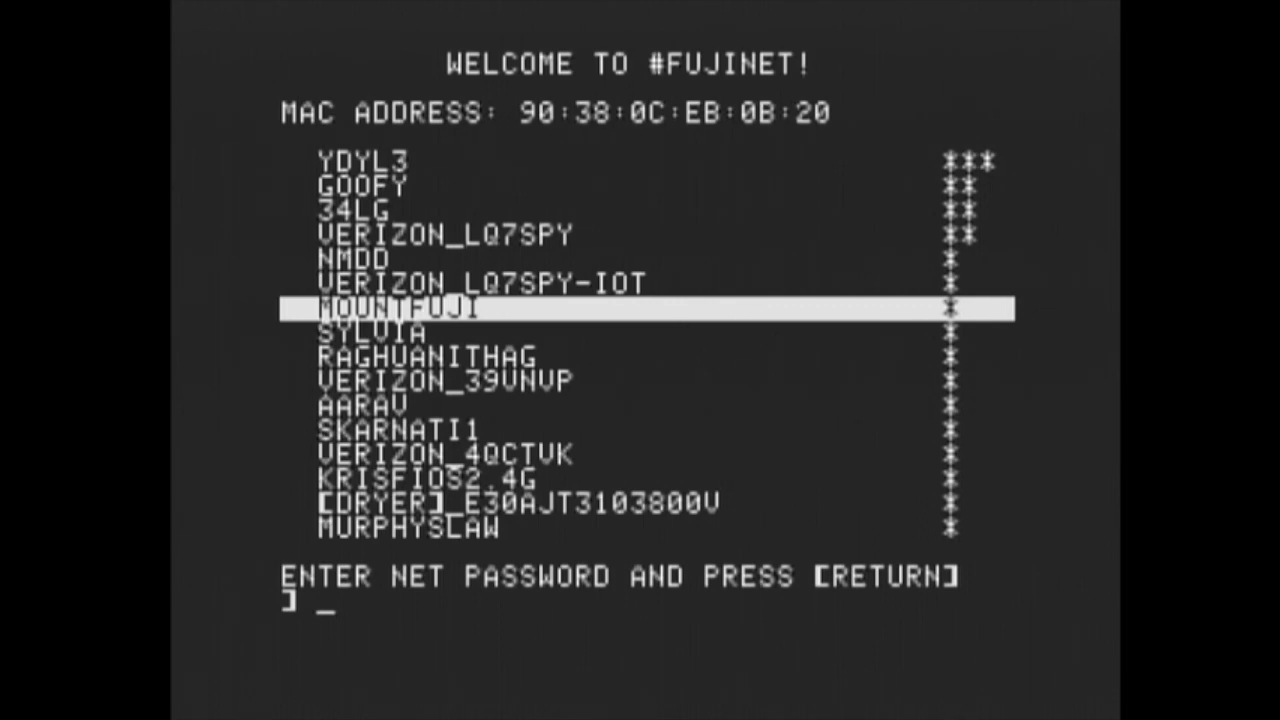
text(***)
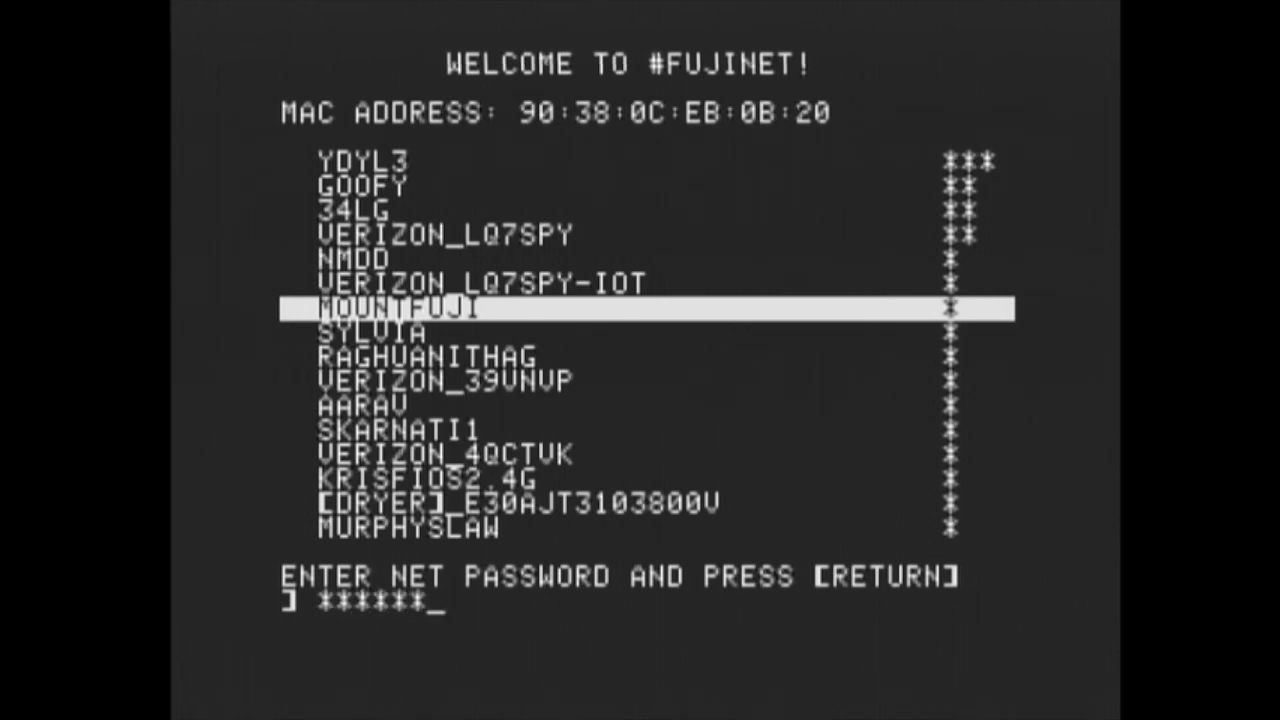
key(return)
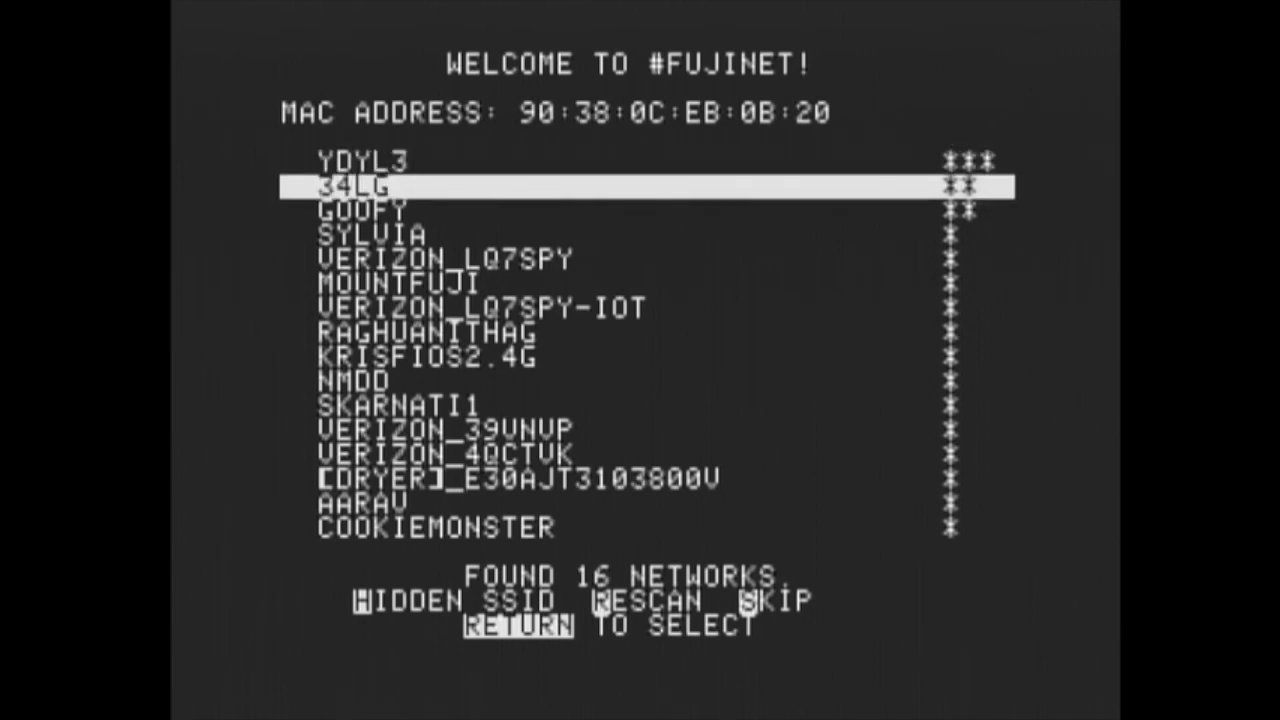
key(Down)
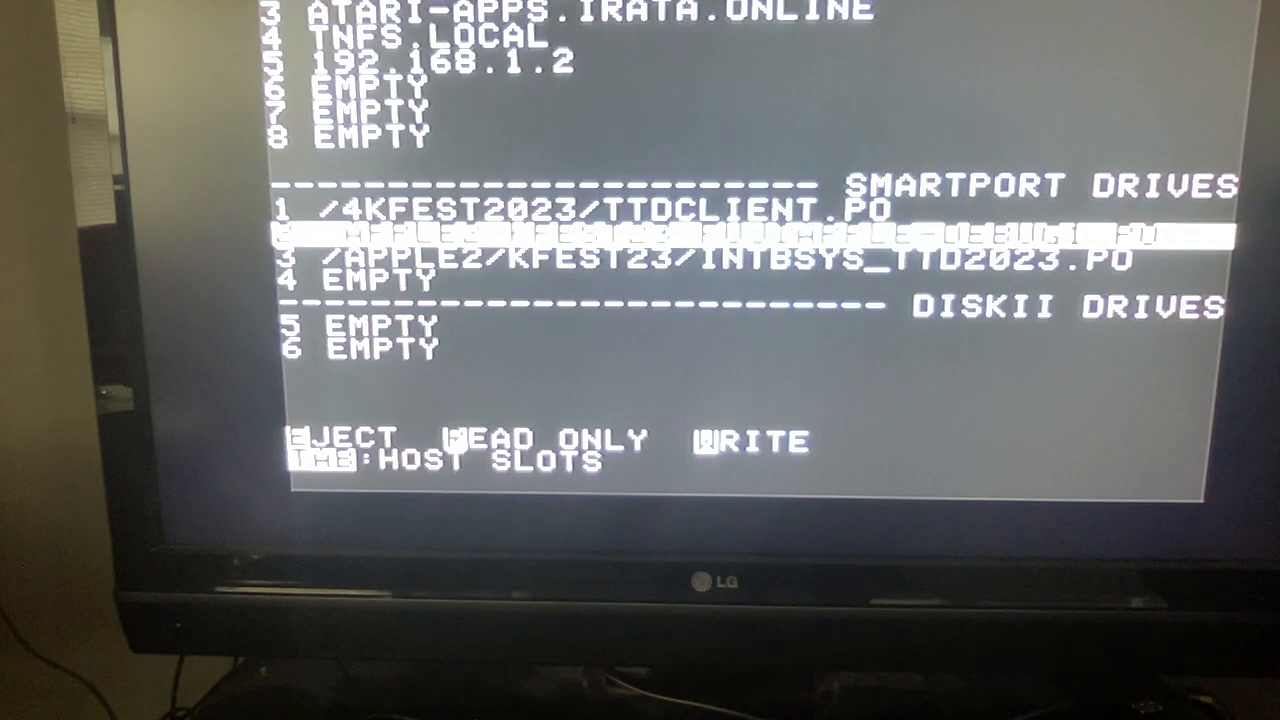
Step: Leave drive setup and boot the mounted ProDOS 2.4.2 volume to the BASIC prompt
key(down)
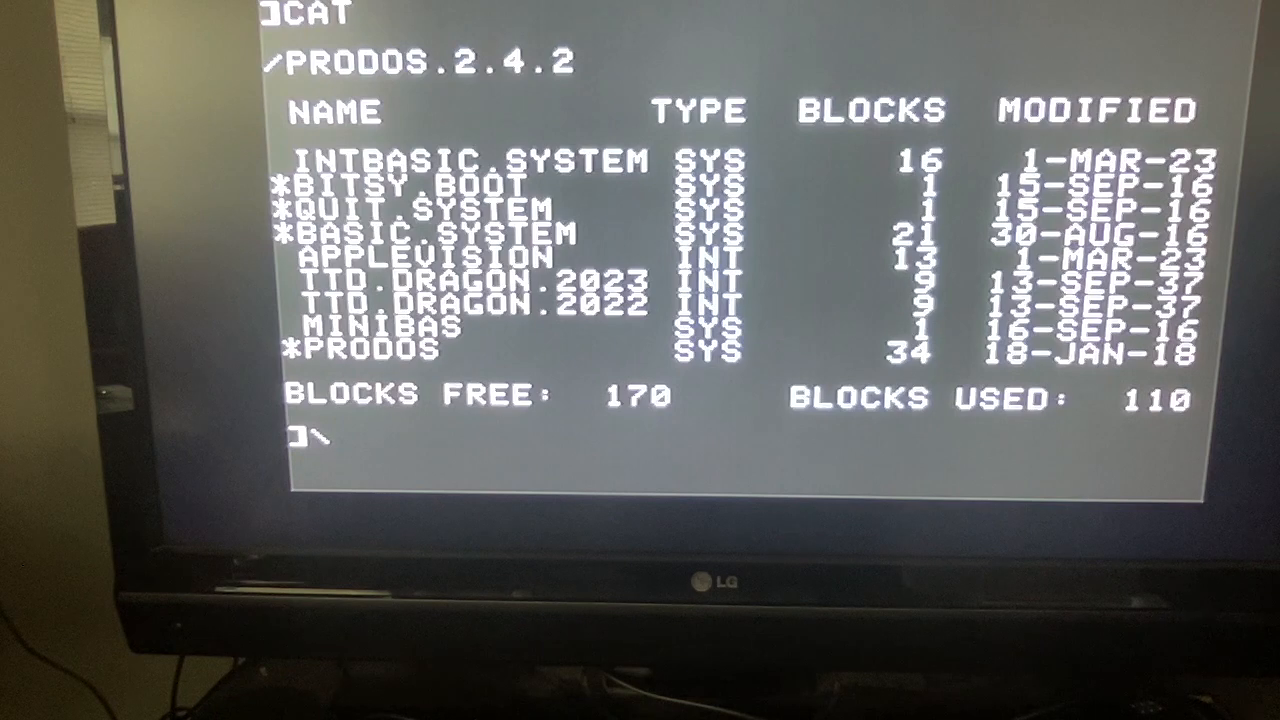
Step: Start INTBASIC.SYSTEM and catalog /PRODOS.2.4.2 from the Integer BASIC prompt
text(9)
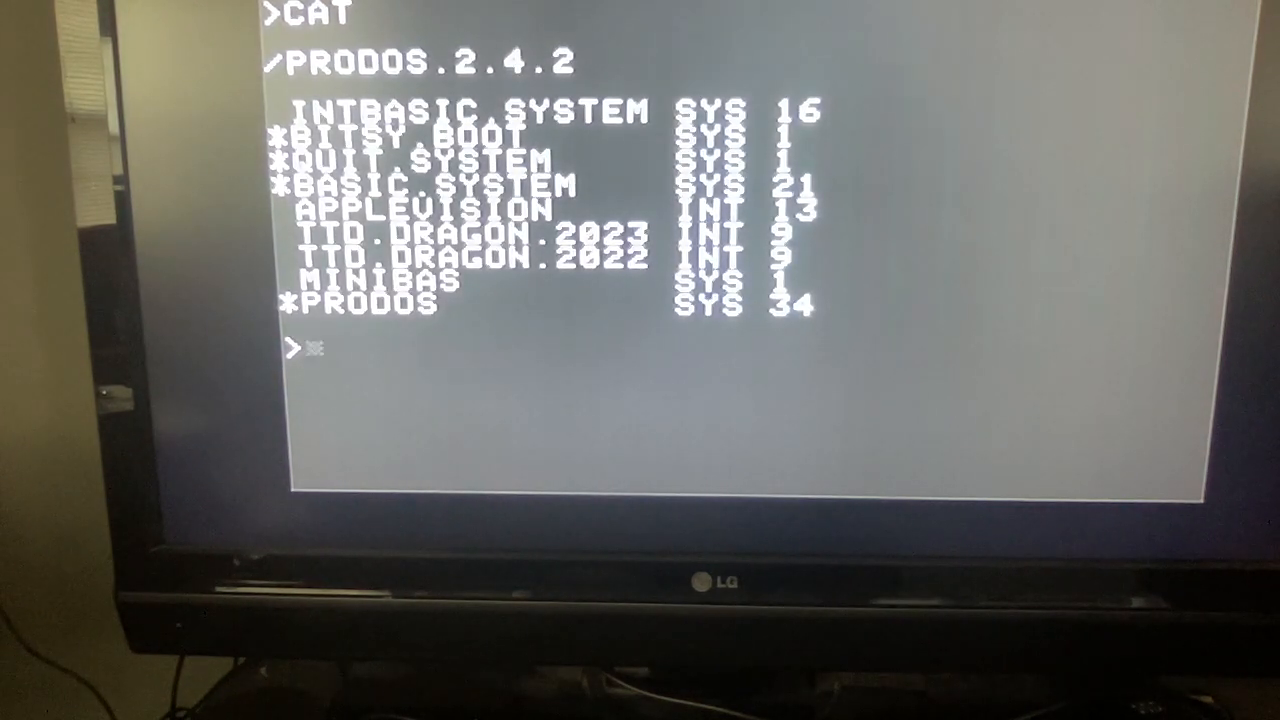
Step: LOAD TTD.DRAGON.2023, LIST it, and RUN it to its instructions screen
text(LO)
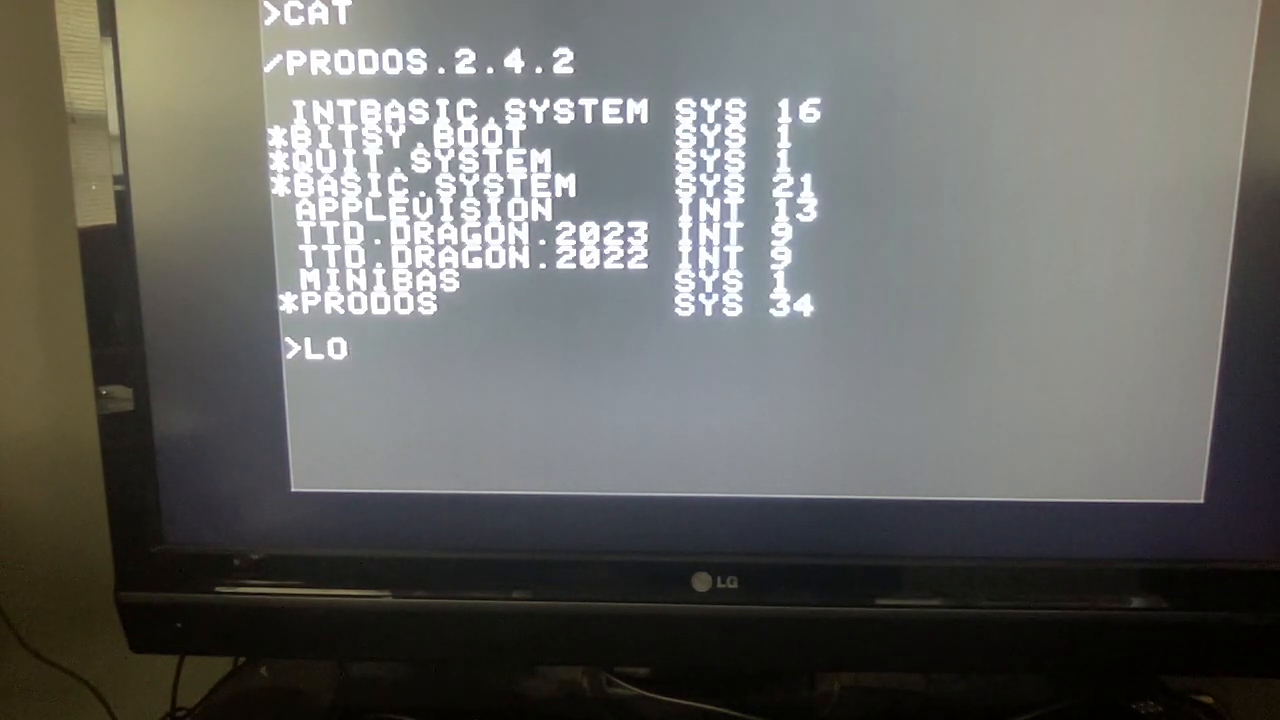
text(AD TTD.DRAGON.)
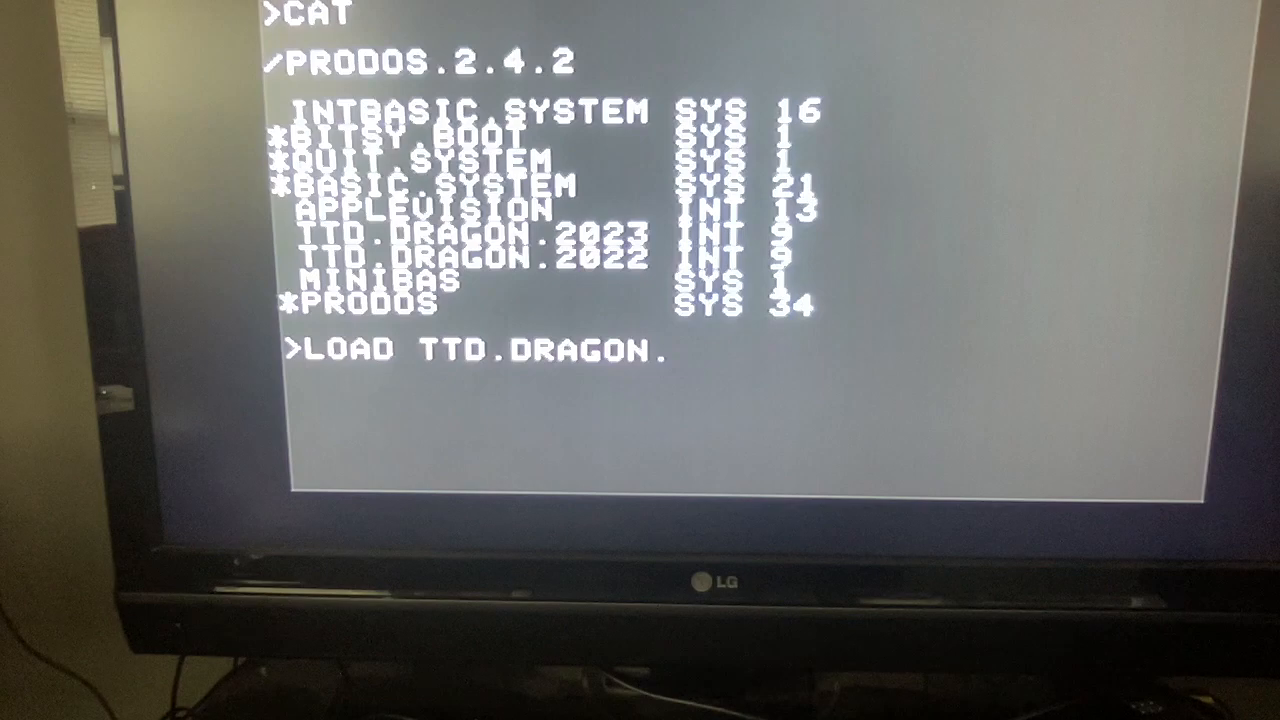
text(2023)
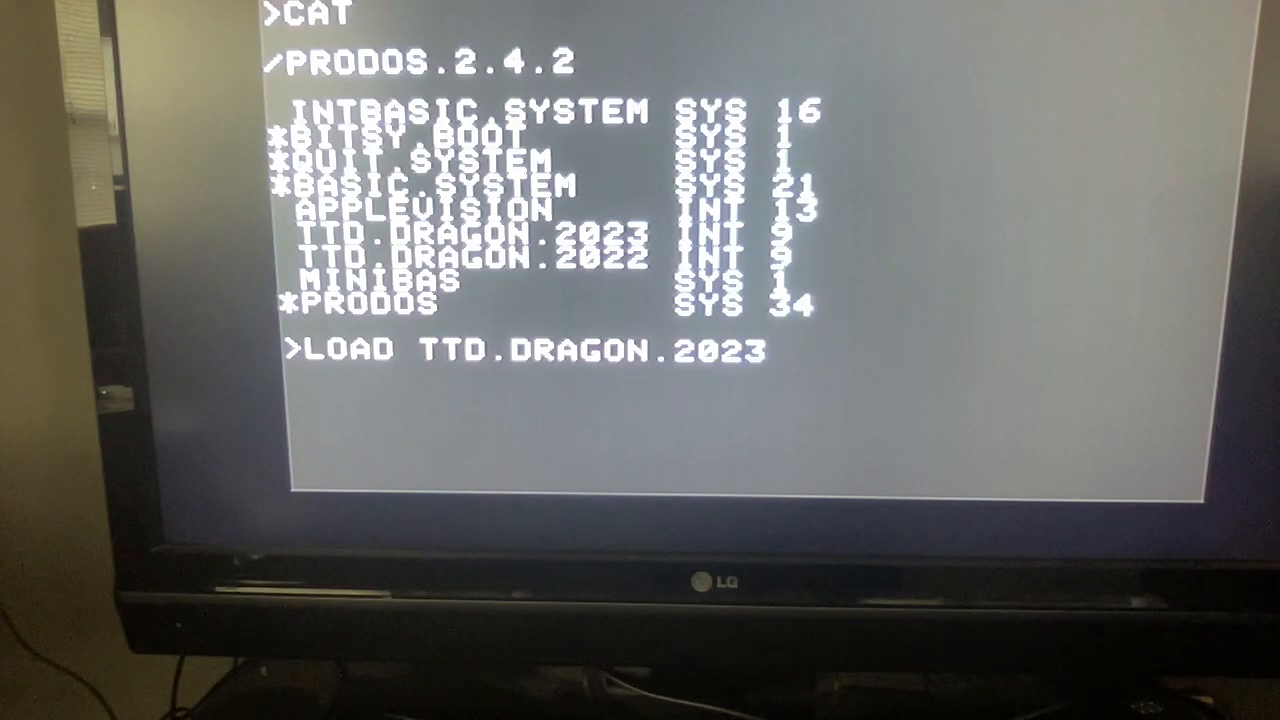
text(LIST)
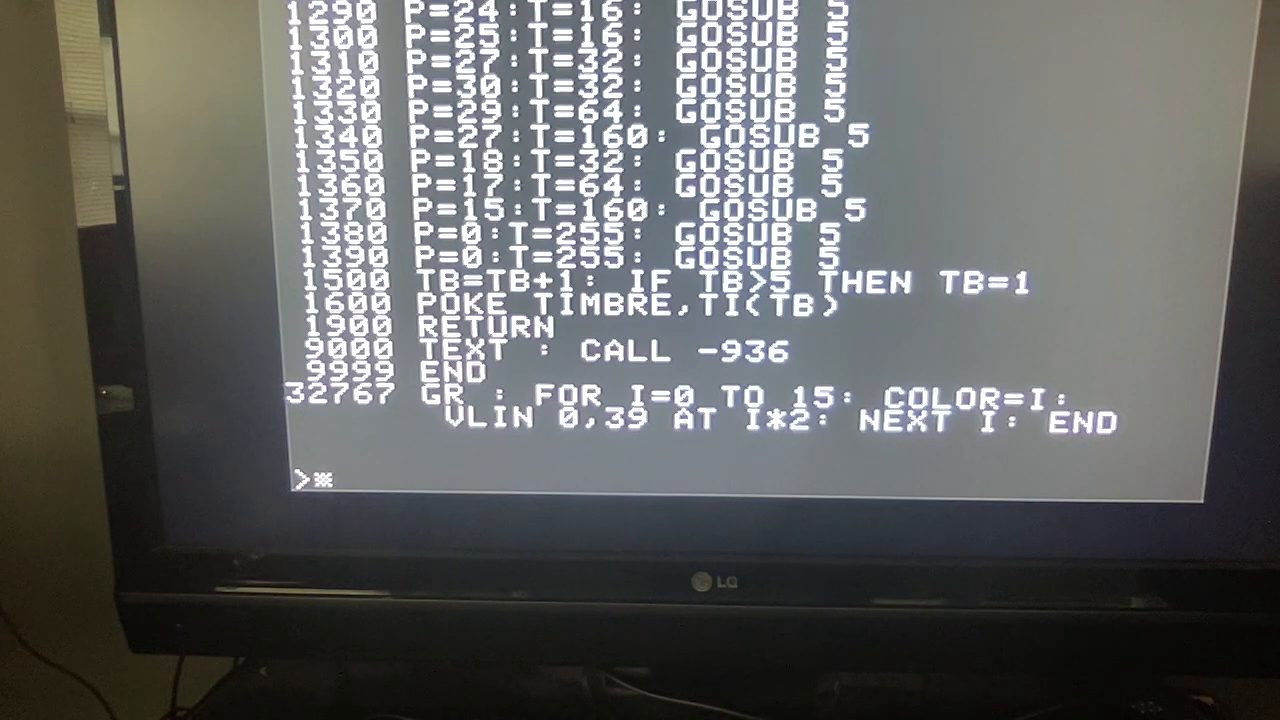
text(RUN)
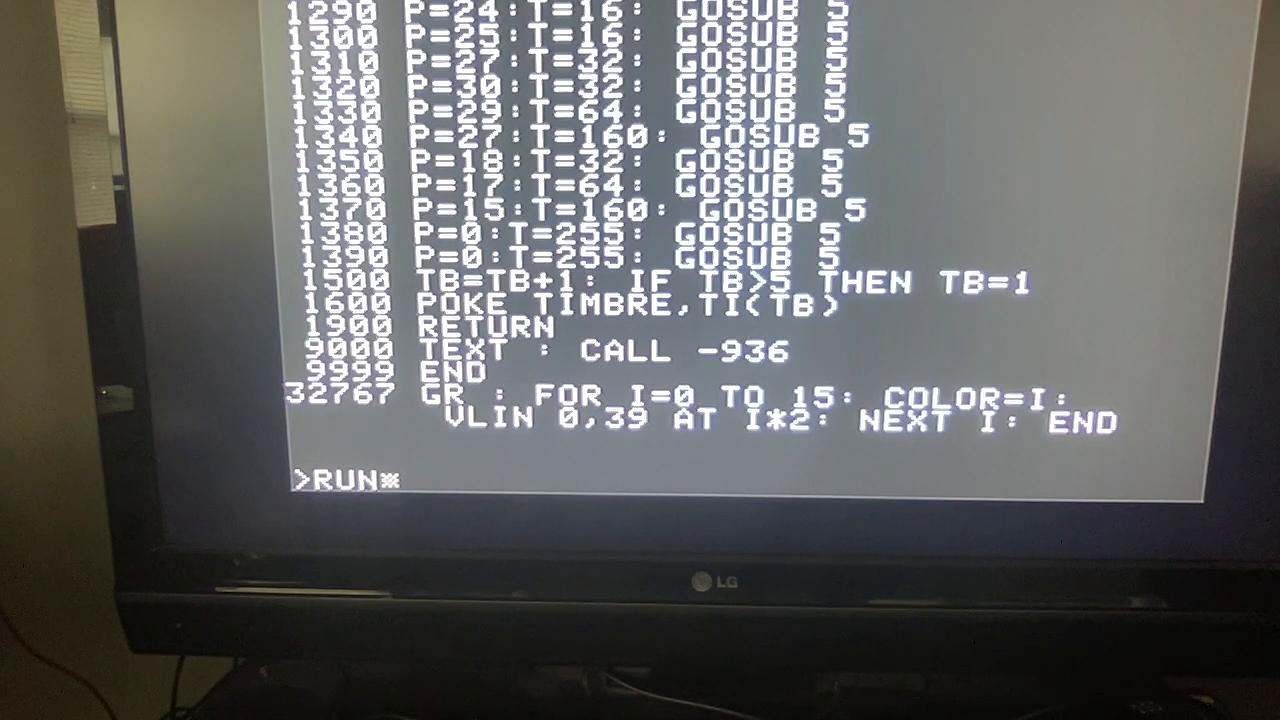
key(Return)
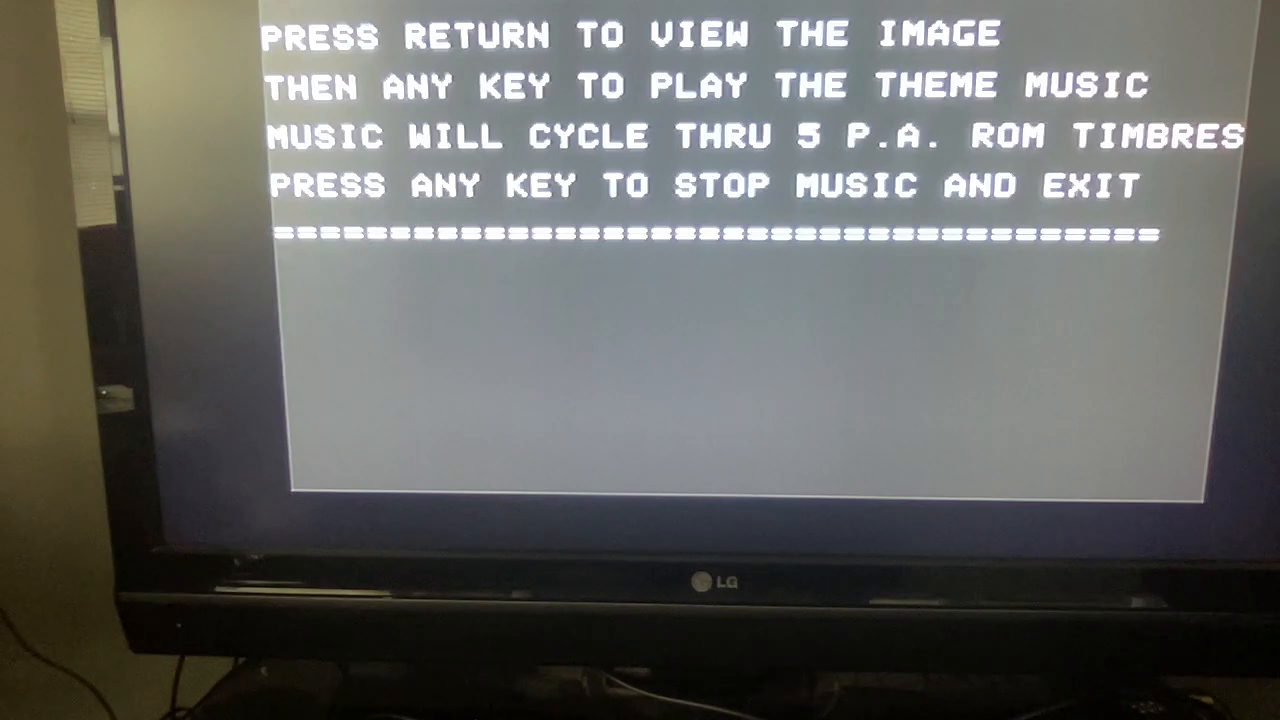
Step: Display the dragon image, then try CAT and PR# at the monitor prompt after the BRK
key(return)
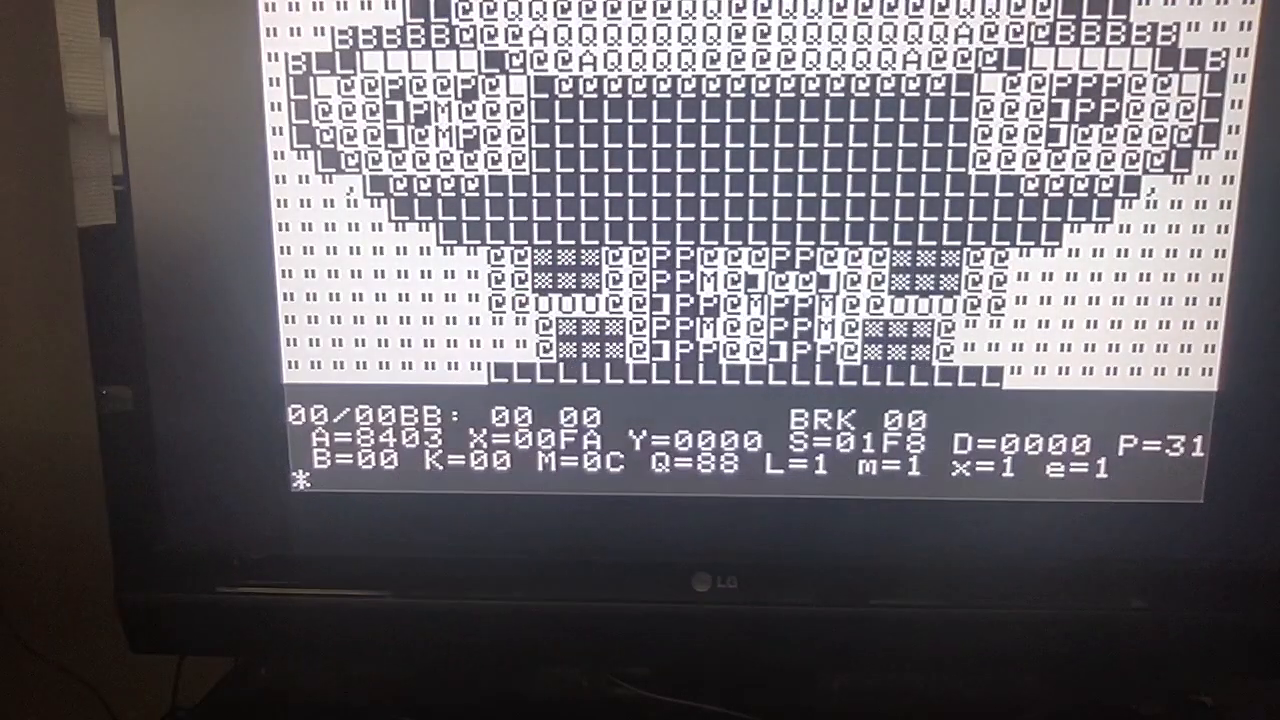
text(※)
text(CAT)
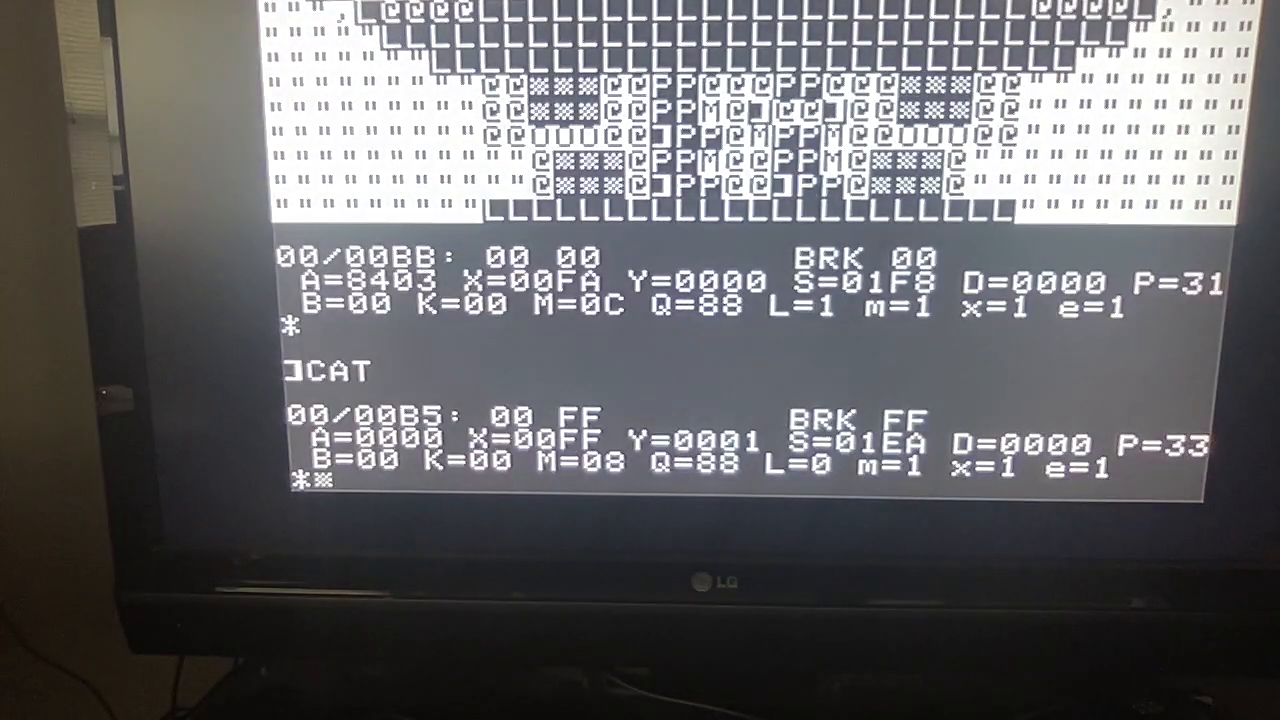
text(PR)
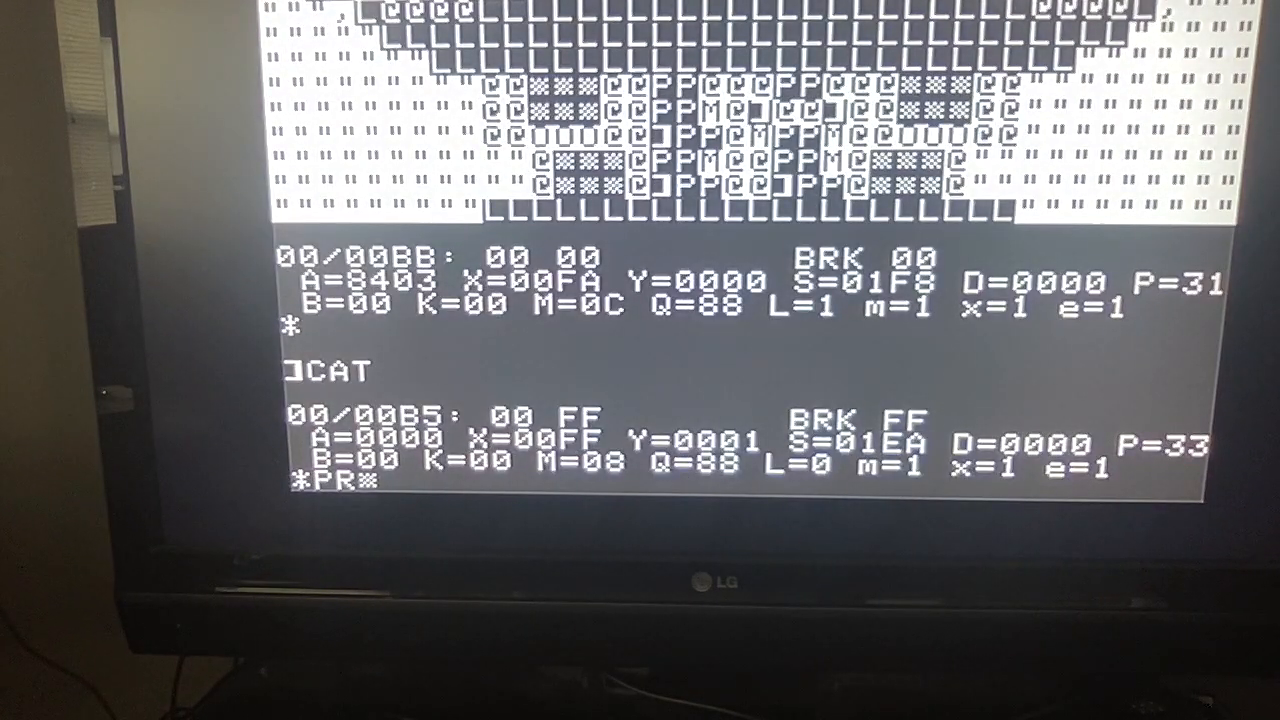